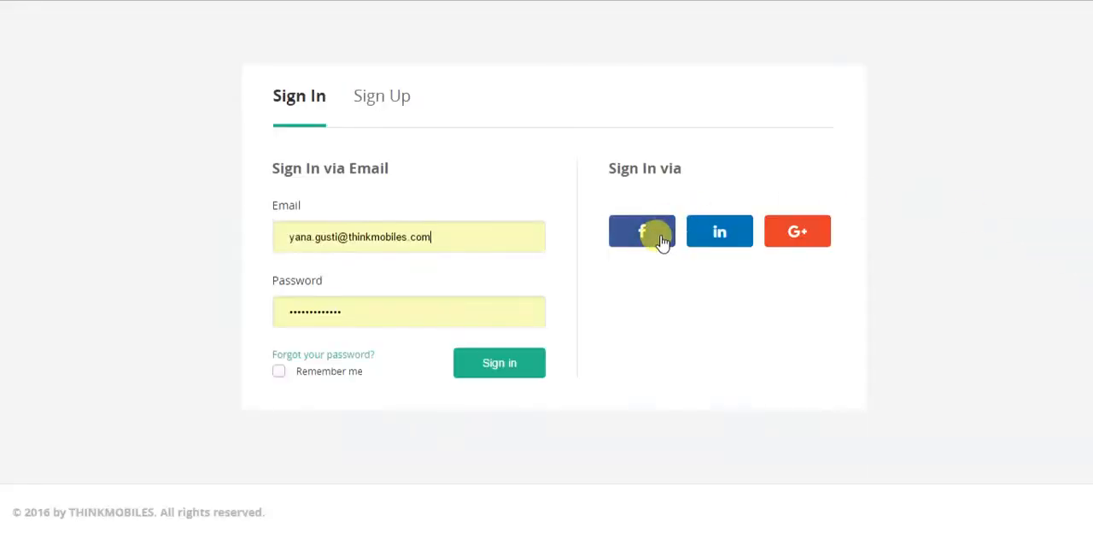
Step: Sign in via Facebook and open the projects list of Organization for presentation
{"action": "left_click", "coordinate": [642, 230]}
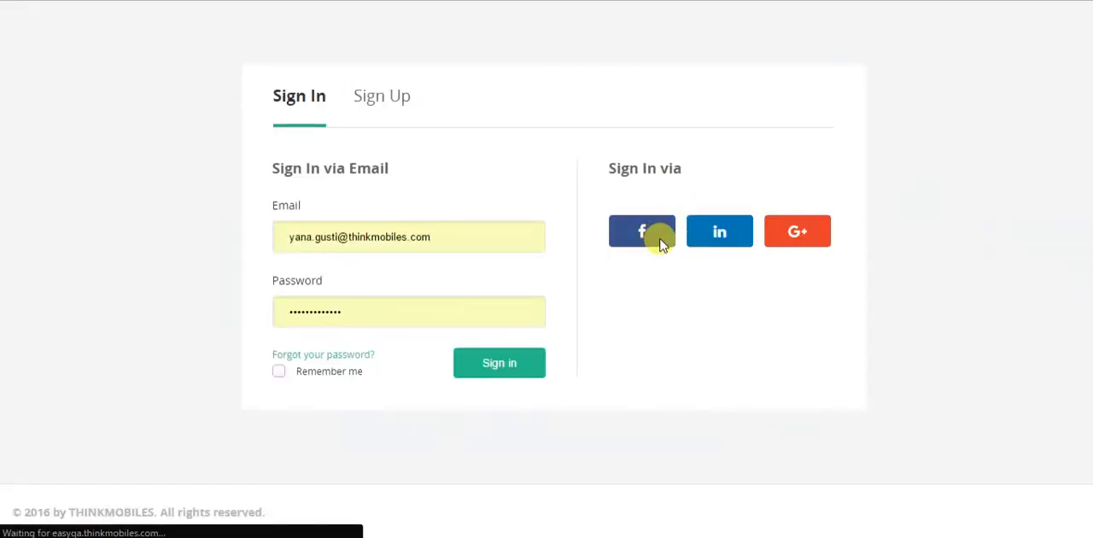
{"action": "left_click", "coordinate": [642, 230]}
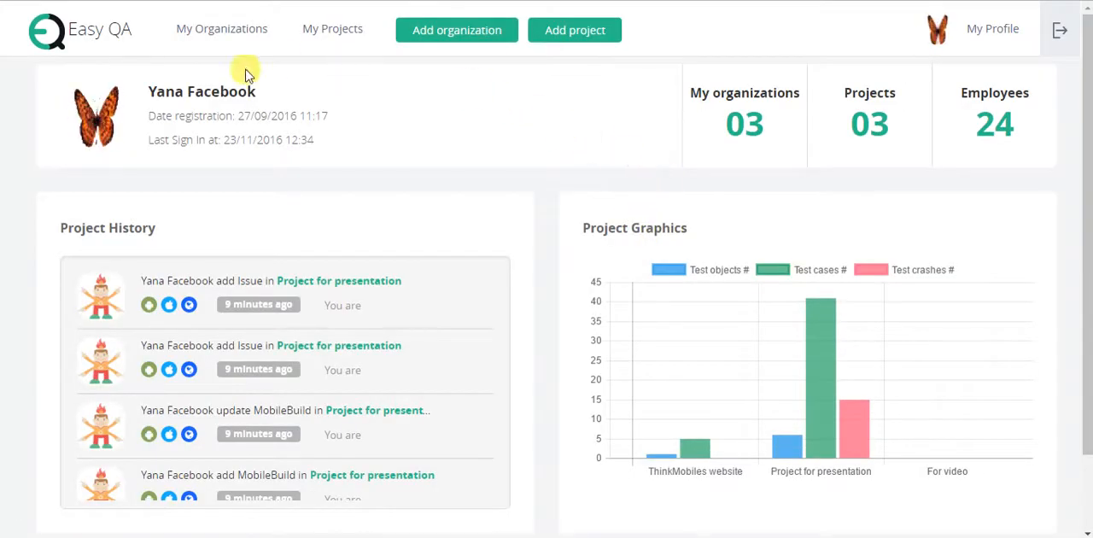
{"action": "mouse_move", "coordinate": [468, 89]}
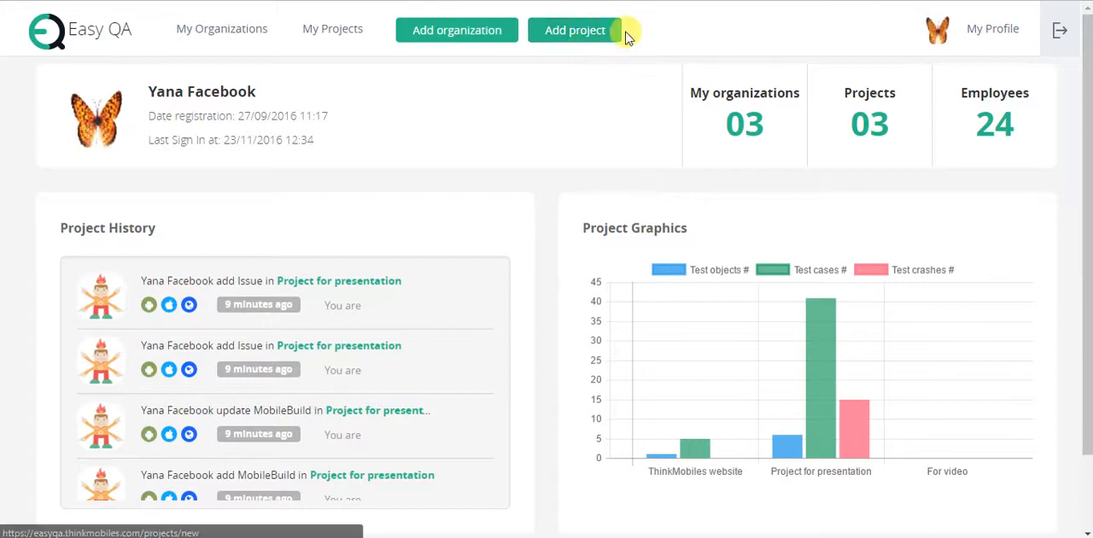
{"action": "left_click", "coordinate": [222, 28]}
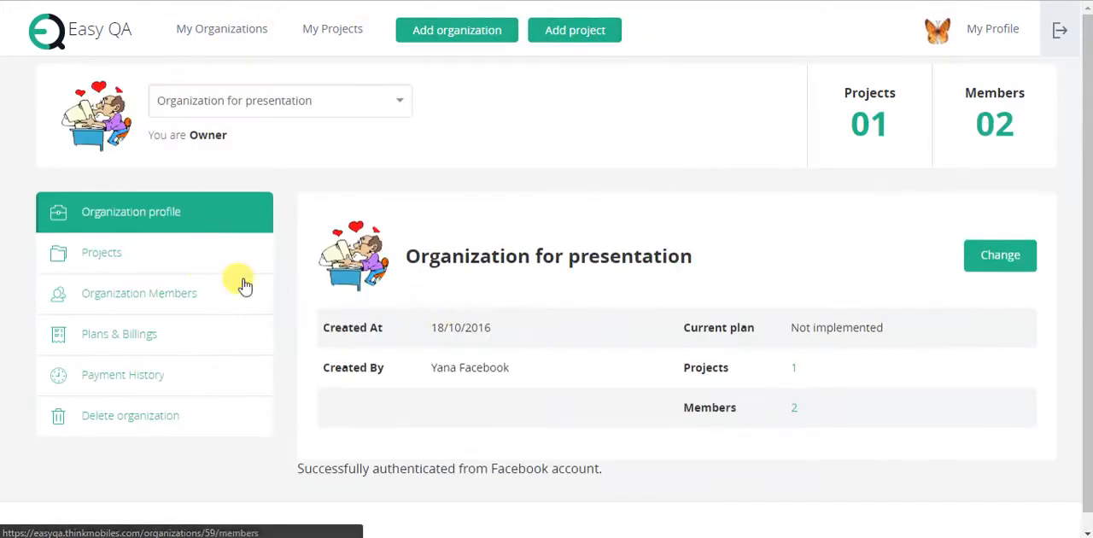
{"action": "left_click", "coordinate": [102, 252]}
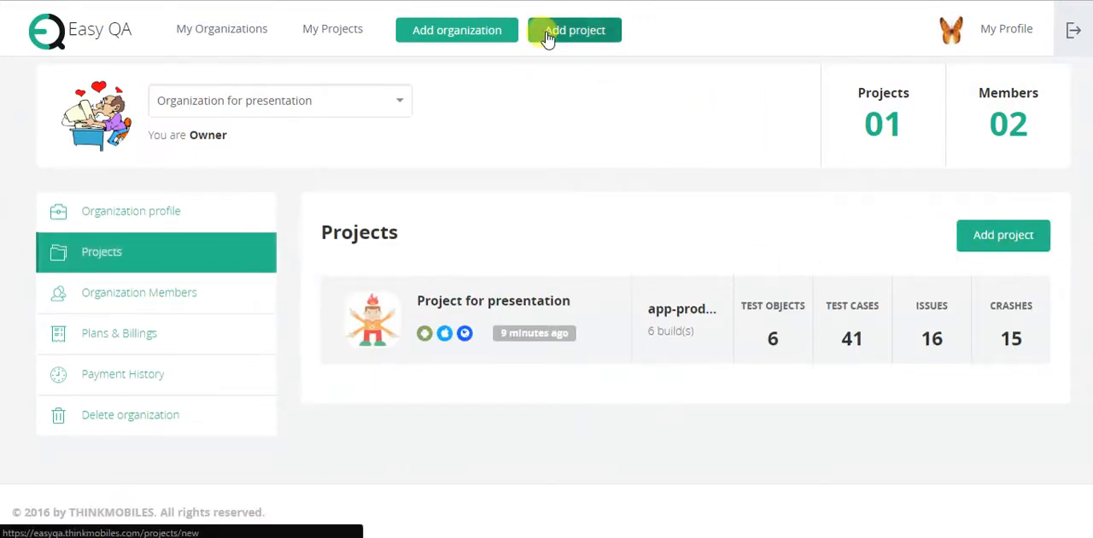
Step: Start a new project for Organization for presentation titled 'Test project for video'
{"action": "left_click", "coordinate": [574, 31]}
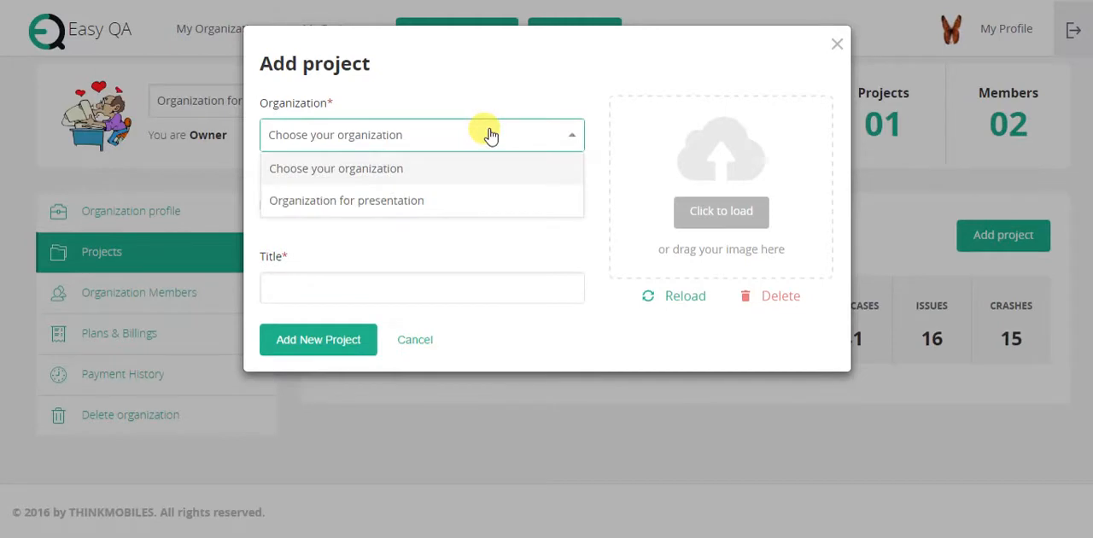
{"action": "left_click", "coordinate": [345, 200]}
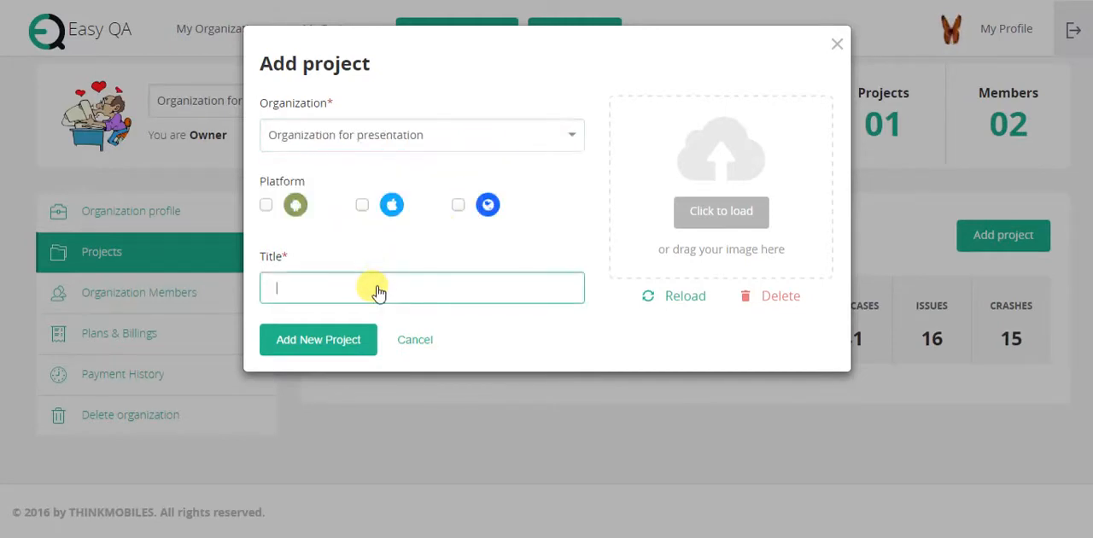
{"action": "type", "text": "Test"}
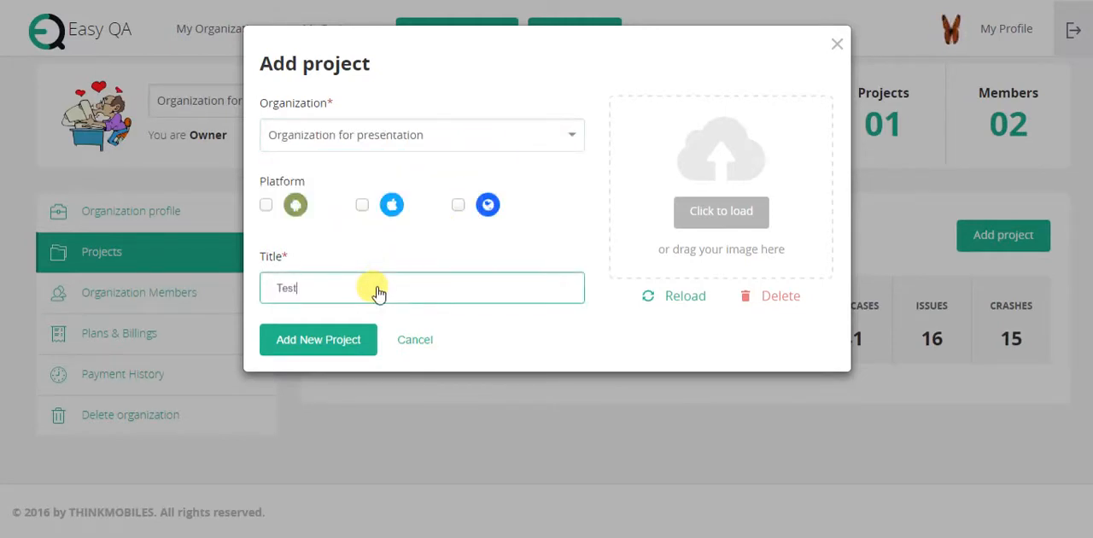
{"action": "type", "text": "project for video"}
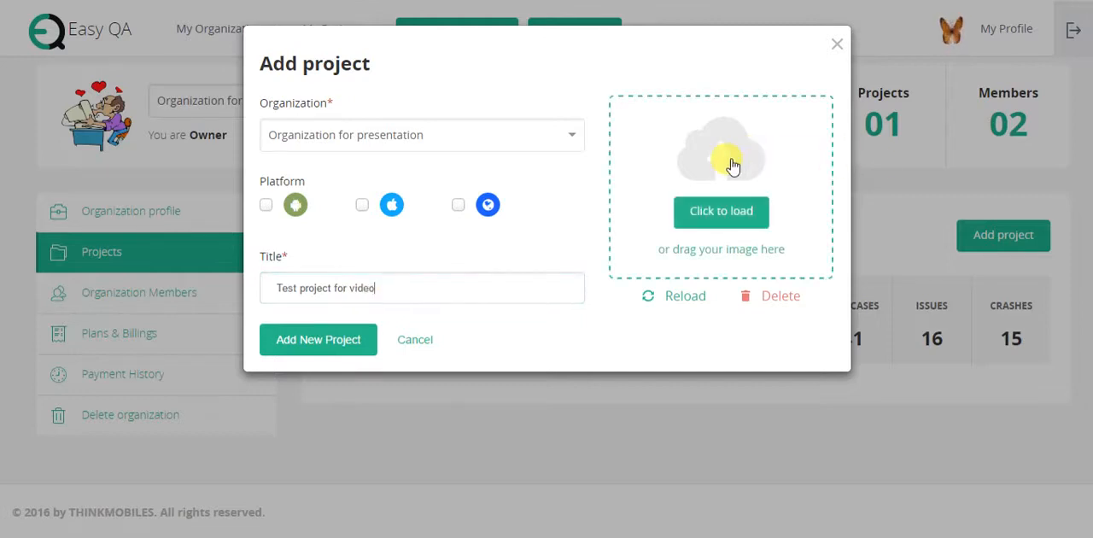
Step: Upload logo_main_dark.png as the project image and check all three platforms
{"action": "left_click", "coordinate": [721, 211]}
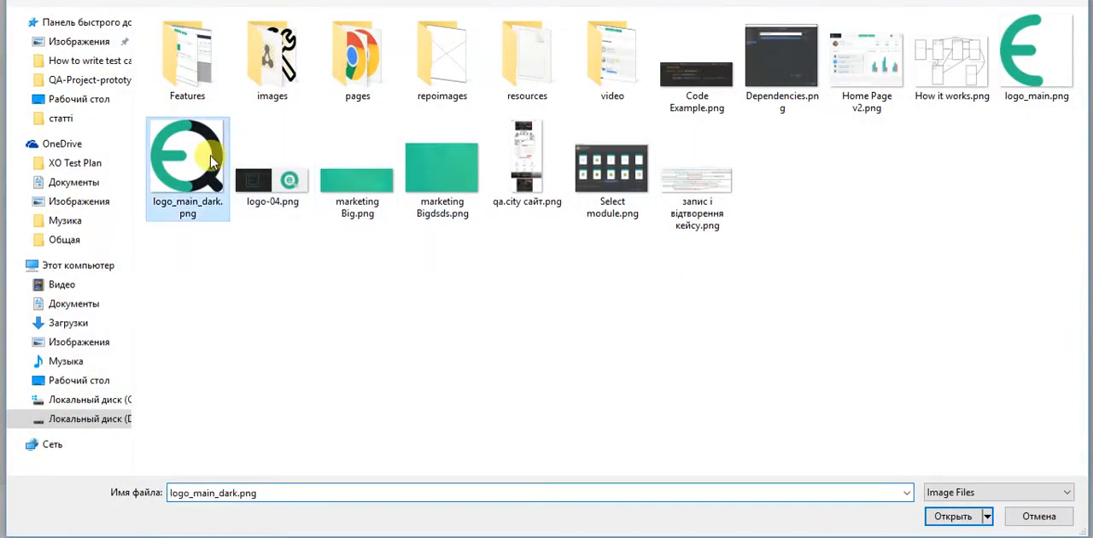
{"action": "left_click", "coordinate": [953, 516]}
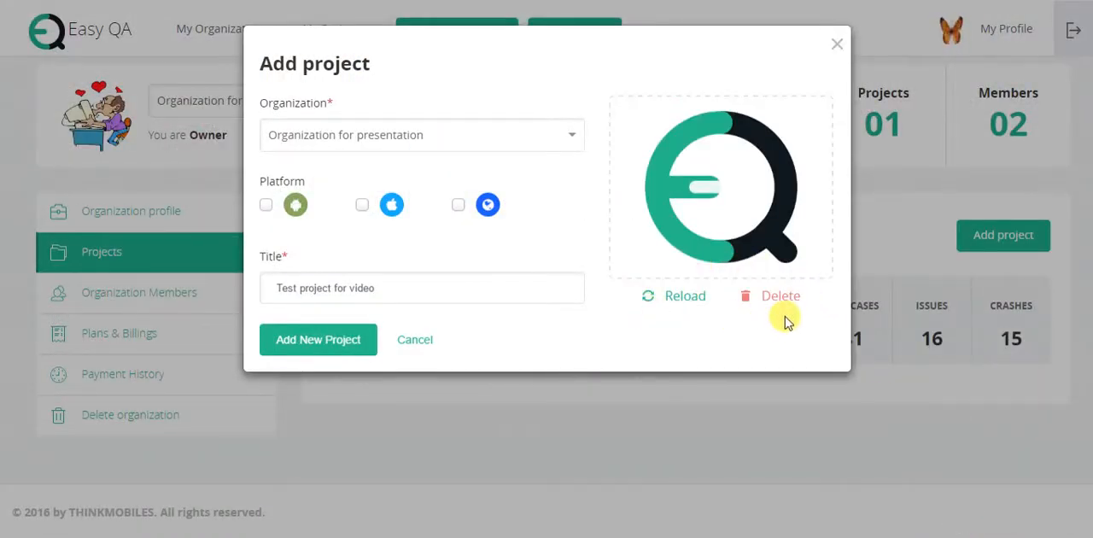
{"action": "mouse_move", "coordinate": [323, 186]}
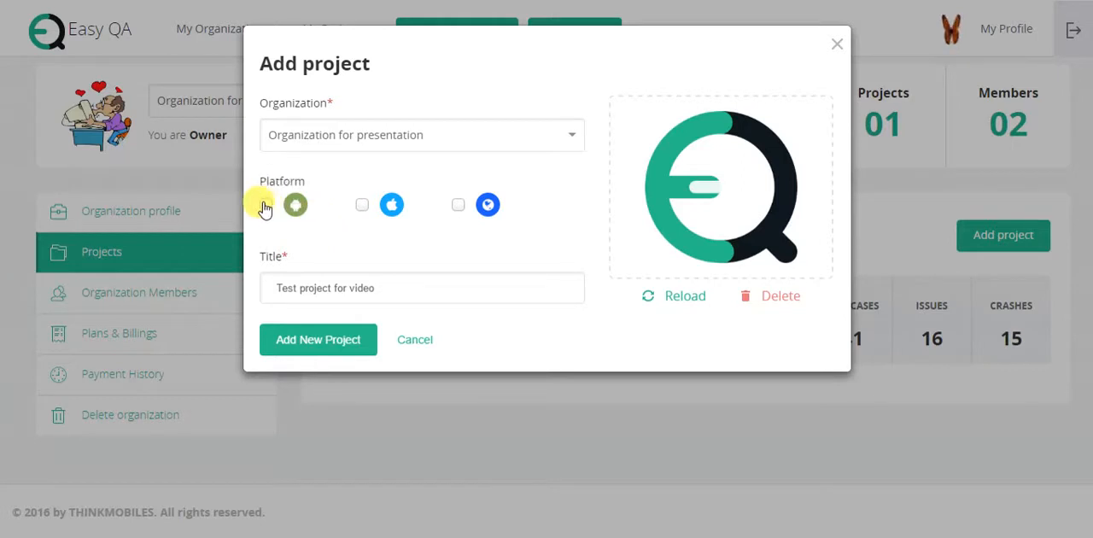
{"action": "left_click", "coordinate": [457, 205]}
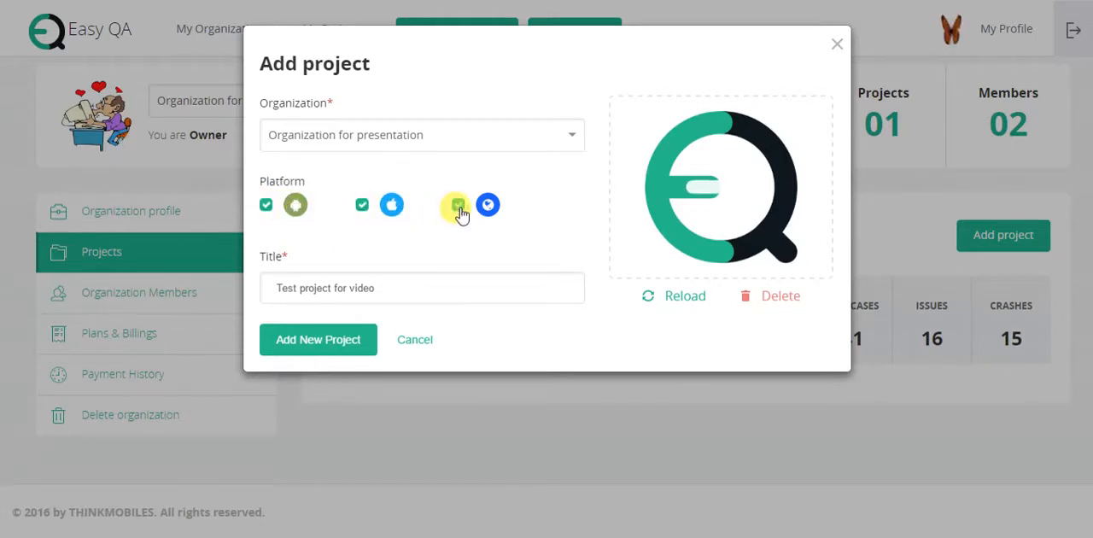
{"action": "left_click", "coordinate": [457, 205]}
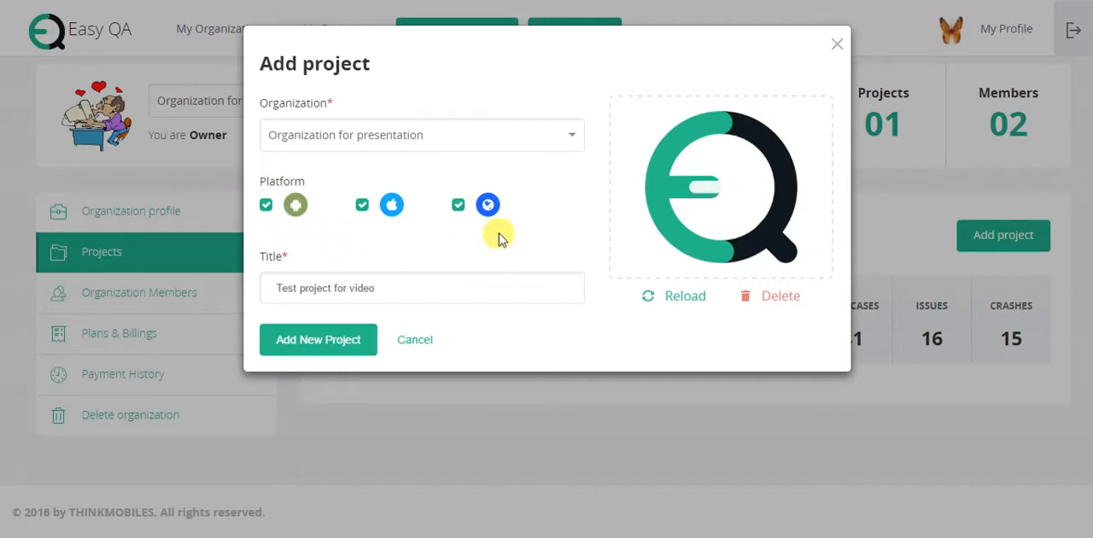
{"action": "mouse_move", "coordinate": [406, 238]}
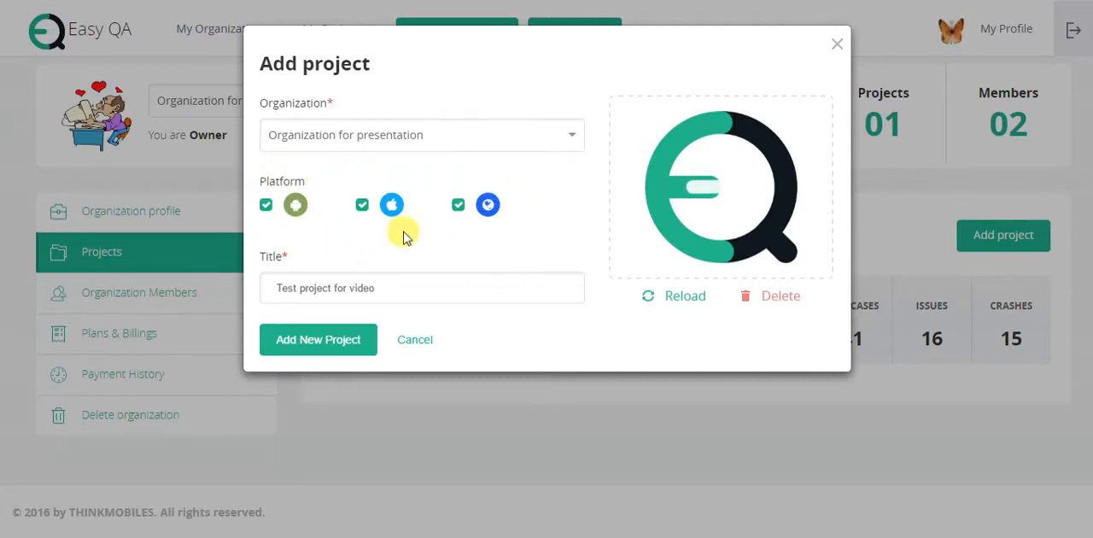
{"action": "mouse_move", "coordinate": [489, 208]}
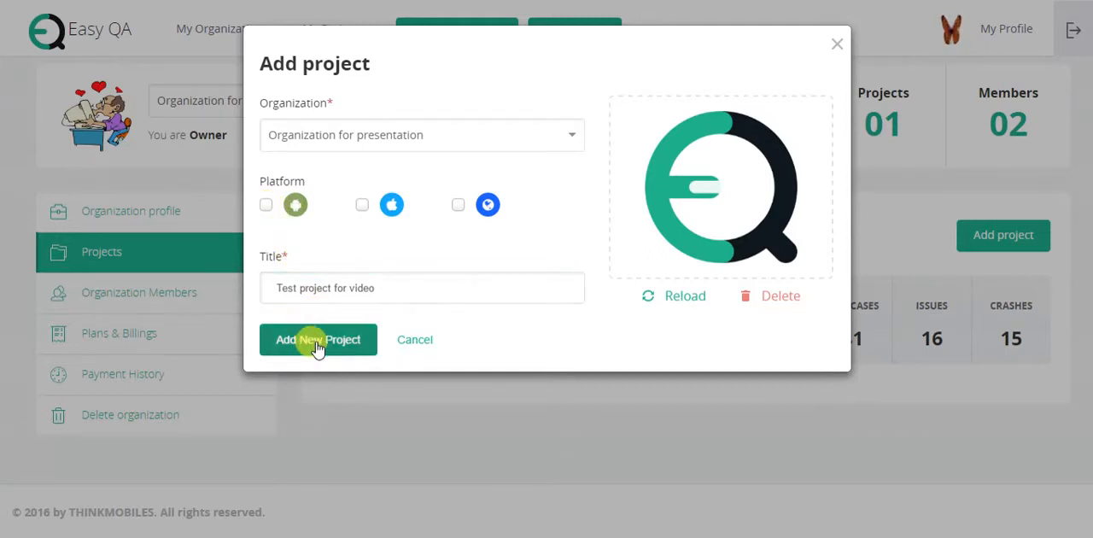
Step: Create the project and review it in My Projects under Organization For Presentation
{"action": "left_click", "coordinate": [317, 338]}
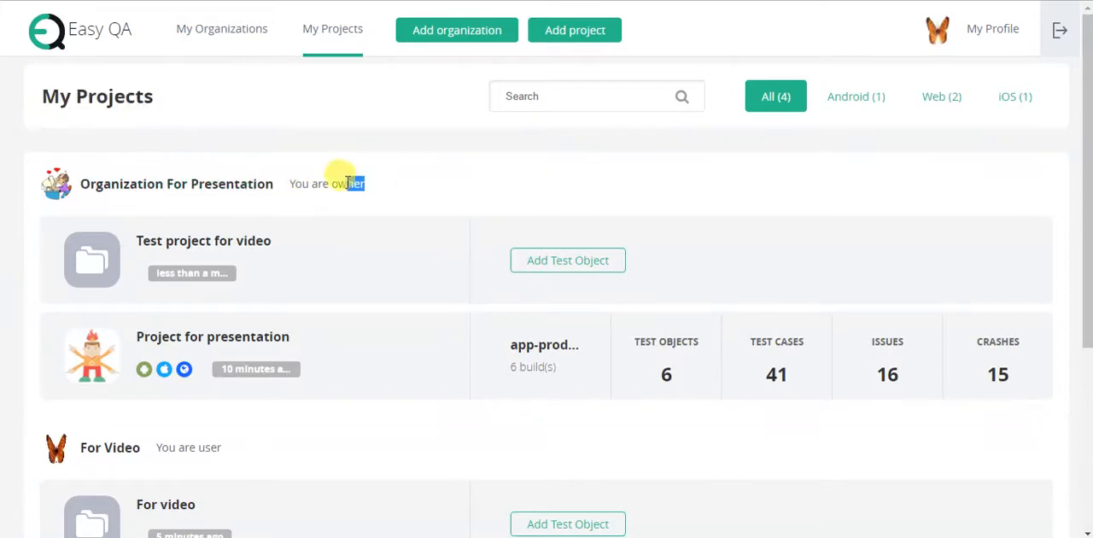
{"action": "scroll", "scroll_direction": "down", "scroll_amount": 3}
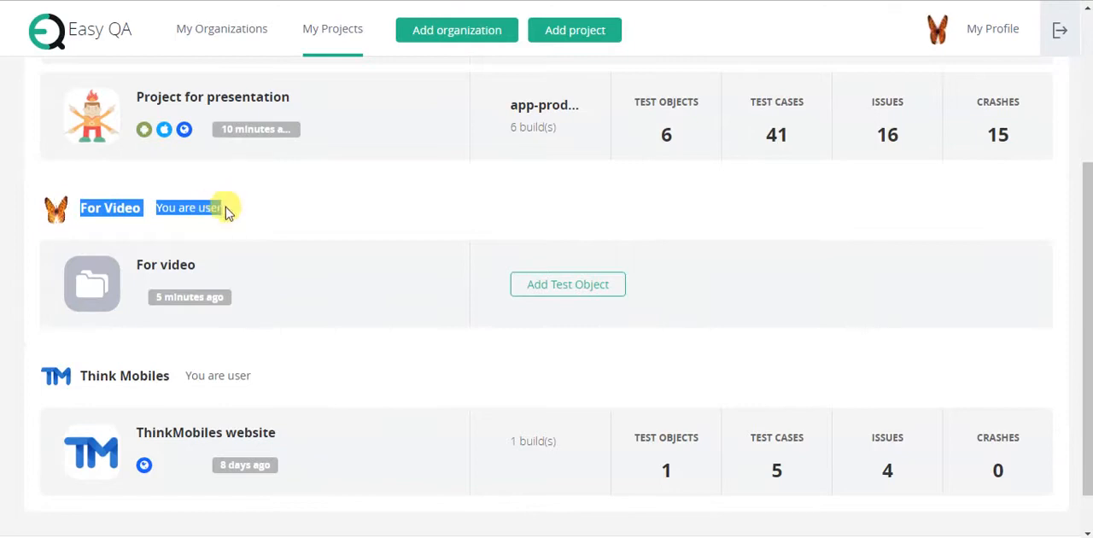
{"action": "scroll", "scroll_direction": "down", "scroll_amount": 3}
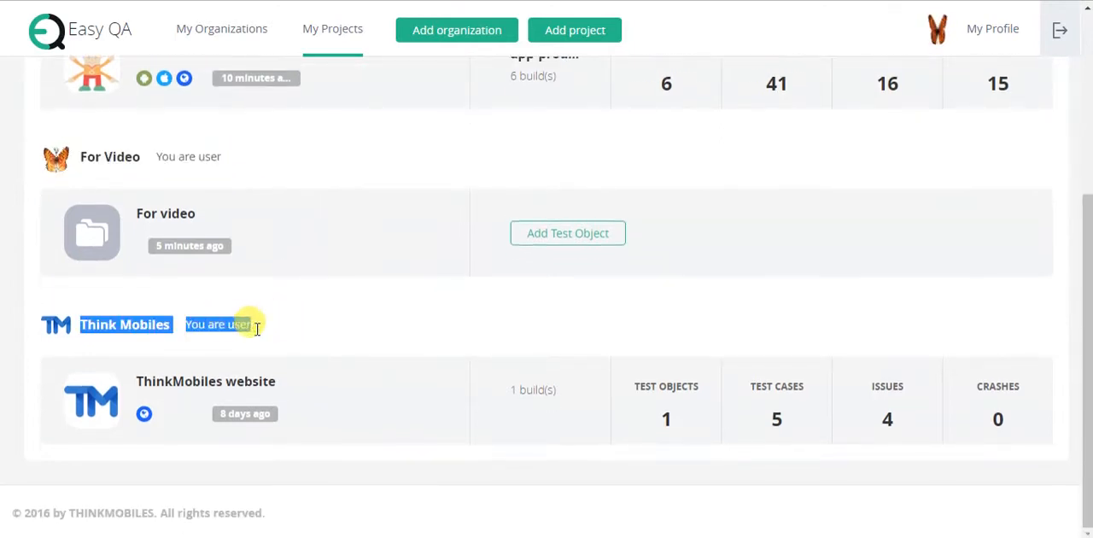
{"action": "scroll", "scroll_direction": "up", "scroll_amount": 3}
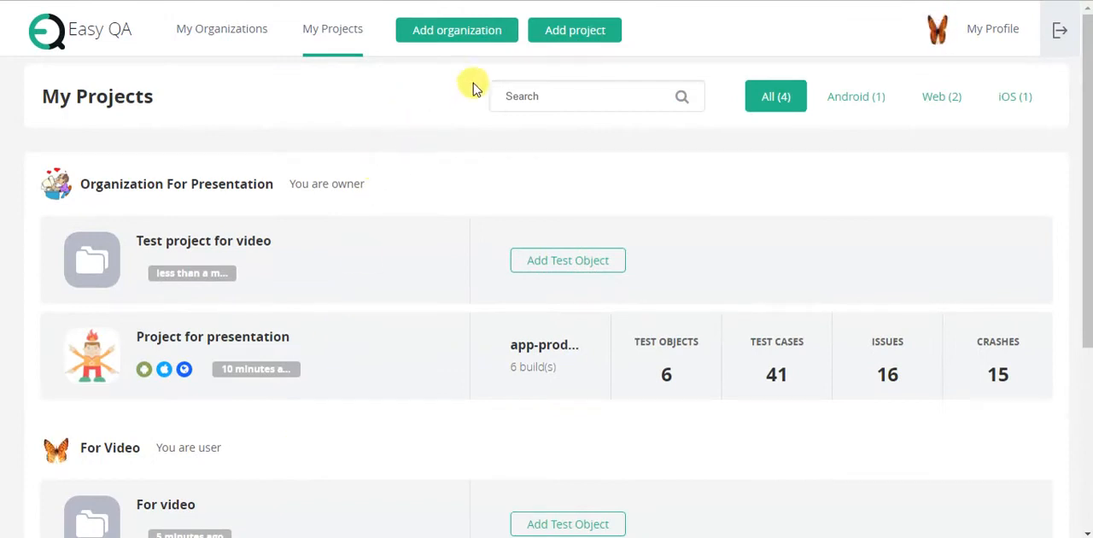
{"action": "mouse_move", "coordinate": [585, 70]}
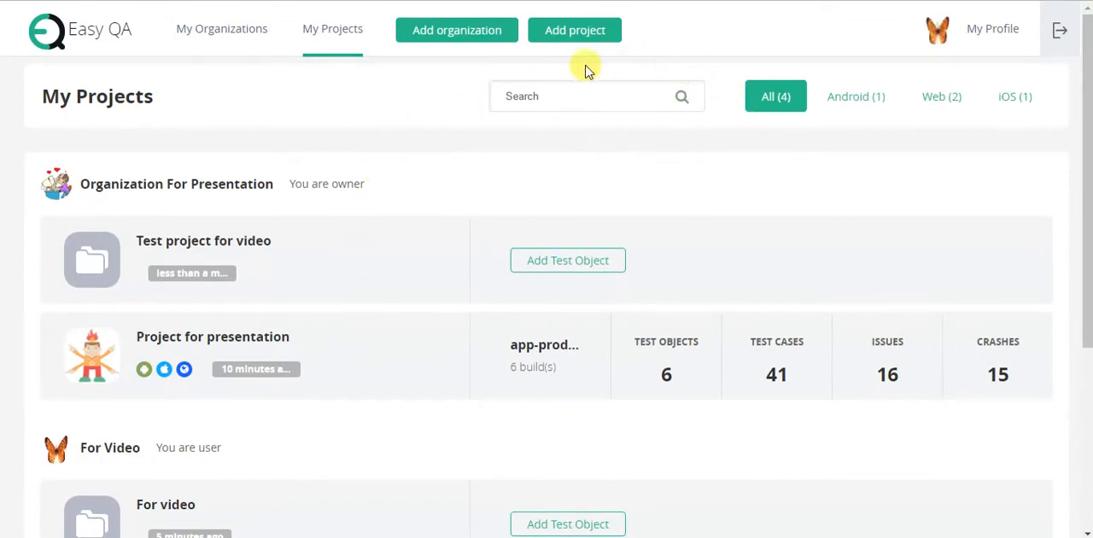
{"action": "mouse_move", "coordinate": [707, 118]}
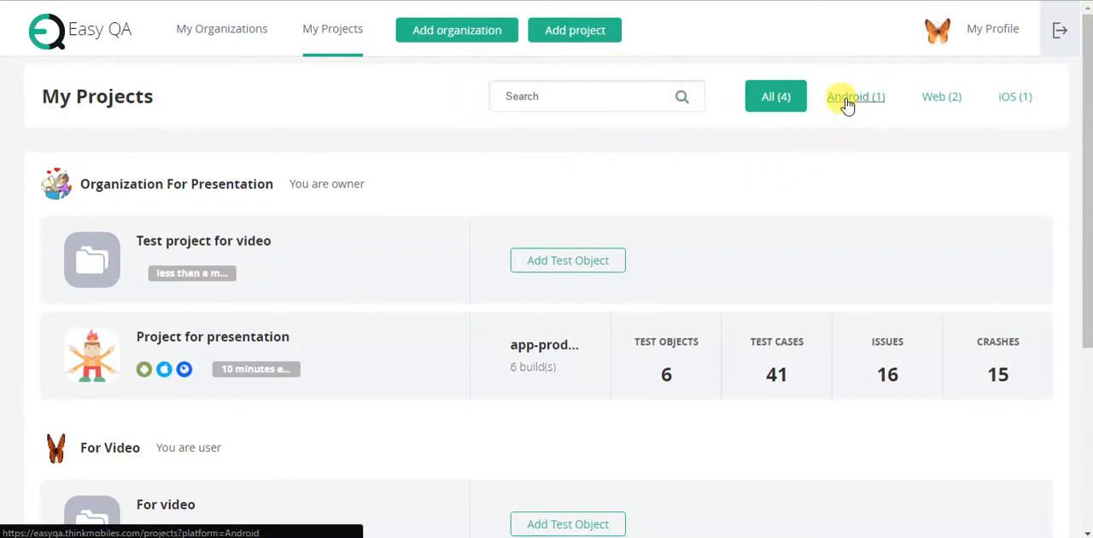
Step: Filter My Projects by Android, Web and iOS in turn, then show all four projects
{"action": "left_click", "coordinate": [856, 96]}
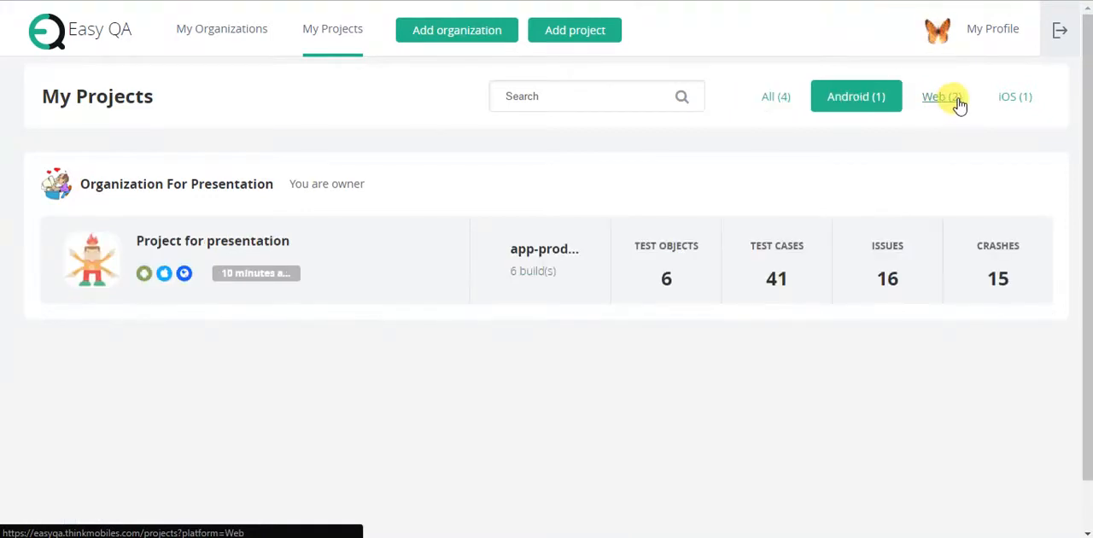
{"action": "left_click", "coordinate": [1014, 95]}
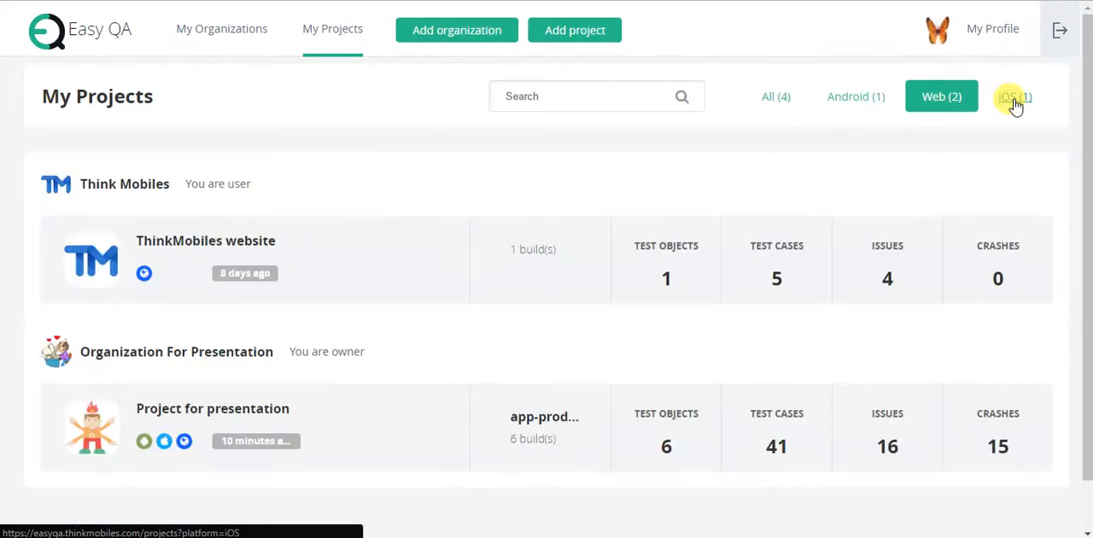
{"action": "left_click", "coordinate": [1014, 95]}
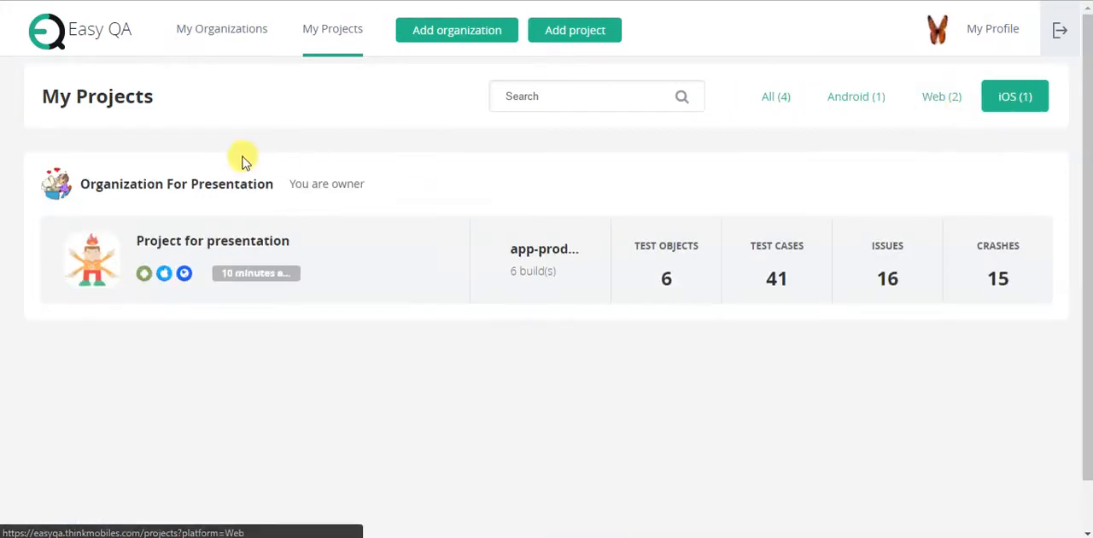
{"action": "left_click", "coordinate": [775, 95]}
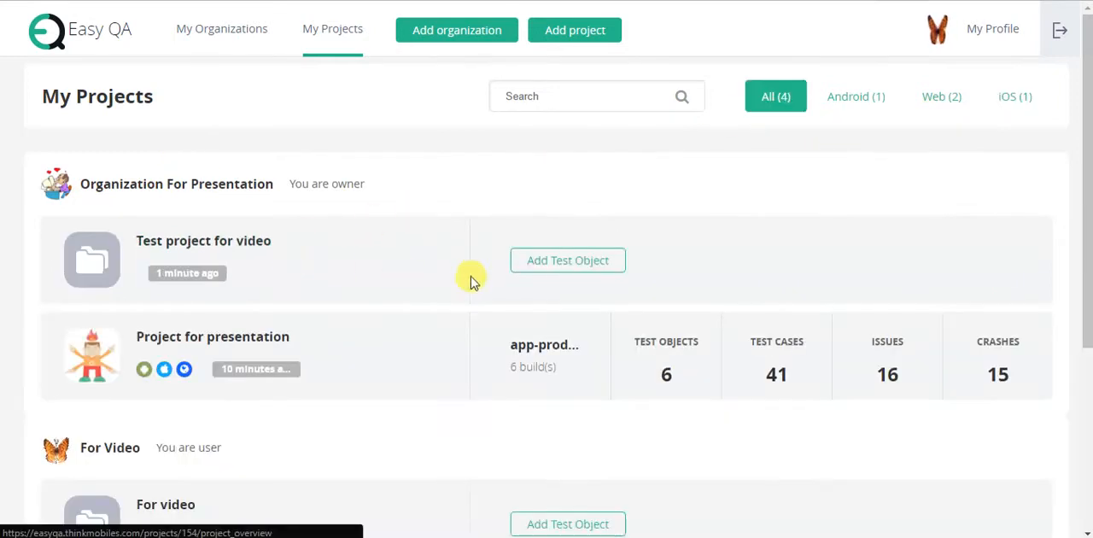
Step: Add app-prod.apk as a test object of Test project for video
{"action": "left_click", "coordinate": [567, 259]}
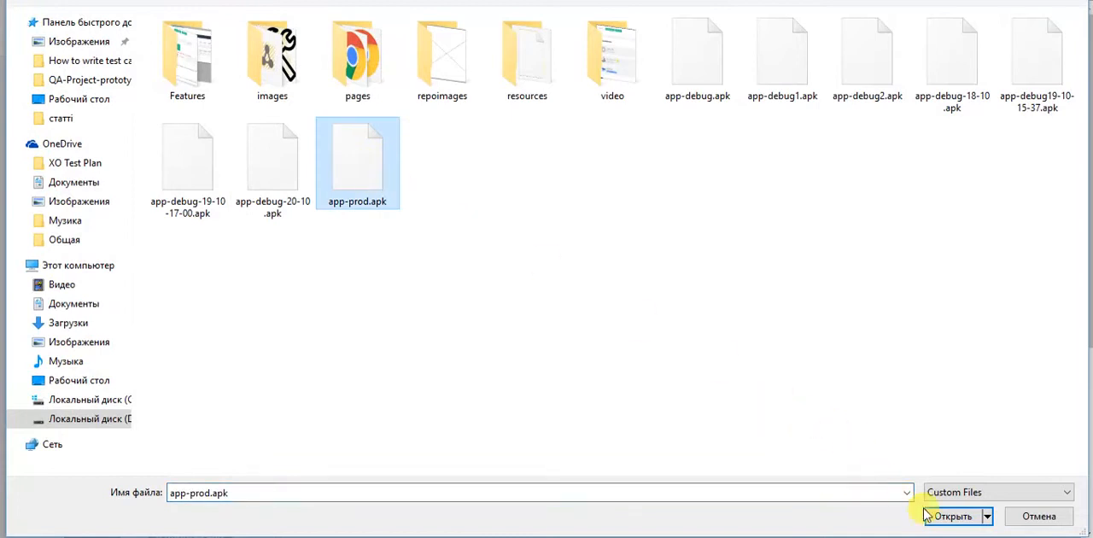
{"action": "left_click", "coordinate": [949, 515]}
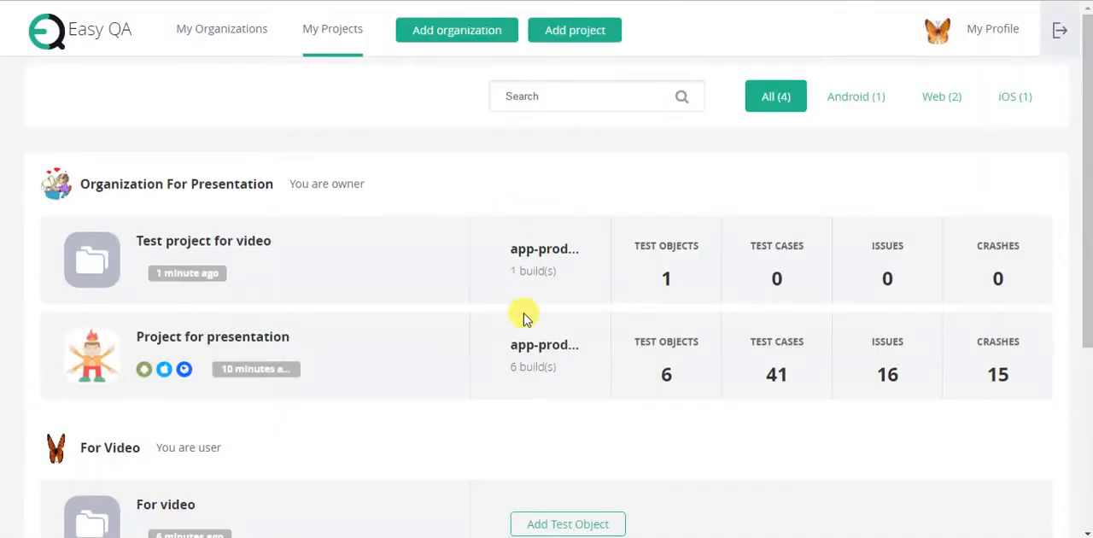
{"action": "mouse_move", "coordinate": [498, 352]}
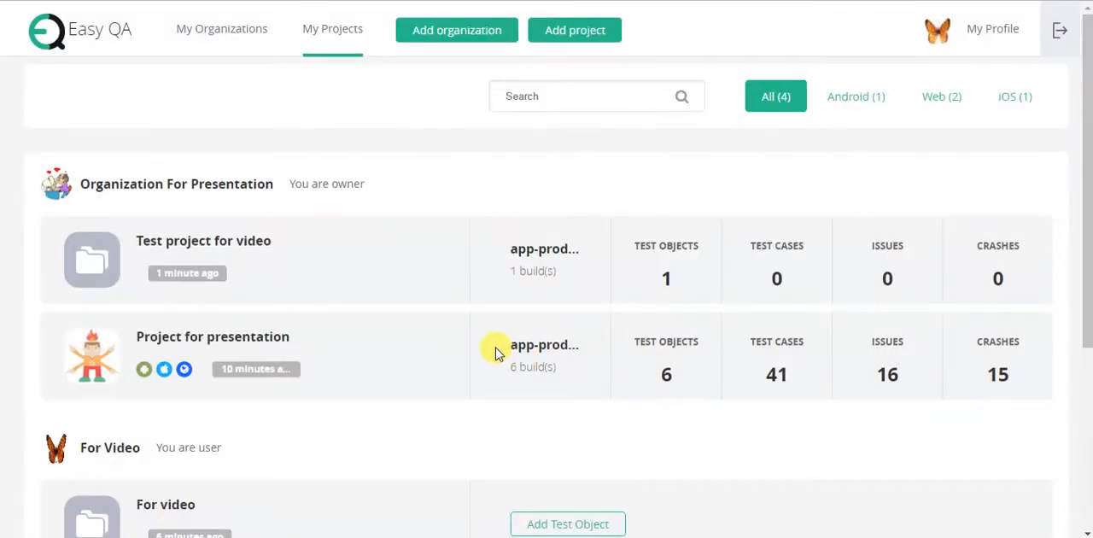
{"action": "double_click", "coordinate": [526, 344]}
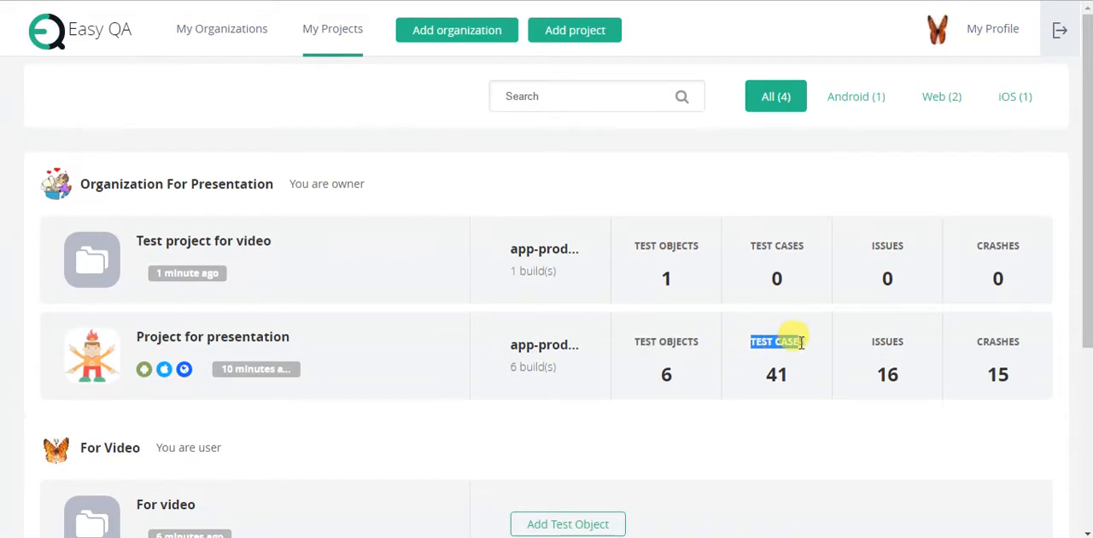
{"action": "mouse_move", "coordinate": [867, 347]}
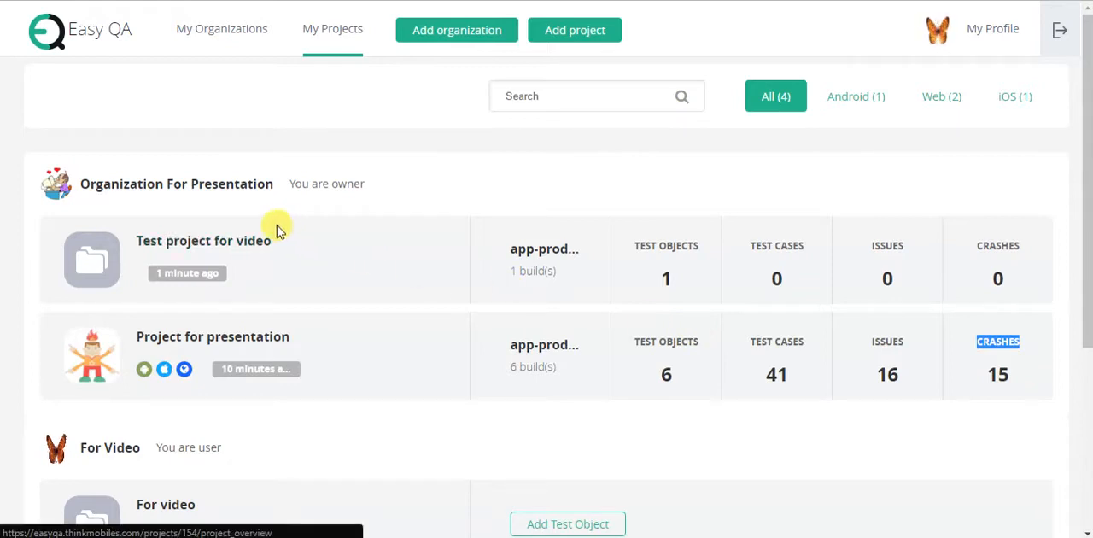
Step: Open Test project for video's overview and its manage-members dialog
{"action": "left_click", "coordinate": [203, 239]}
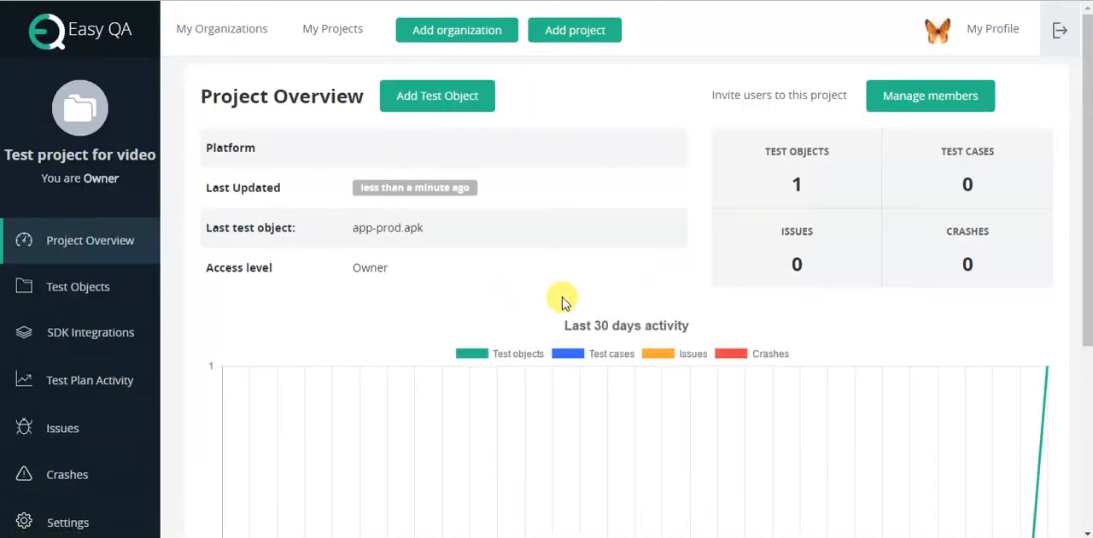
{"action": "mouse_move", "coordinate": [594, 290]}
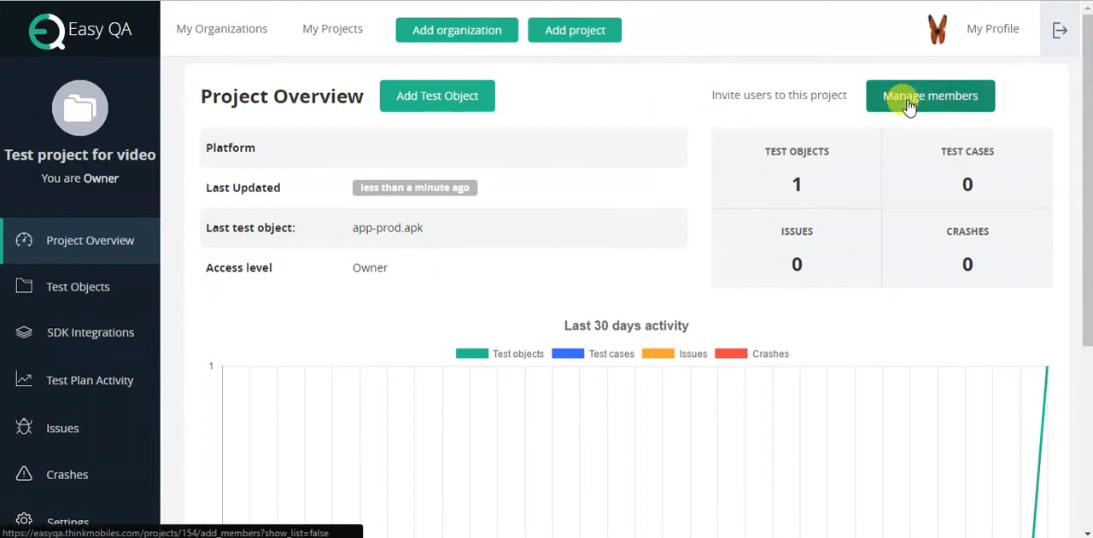
{"action": "left_click", "coordinate": [928, 96]}
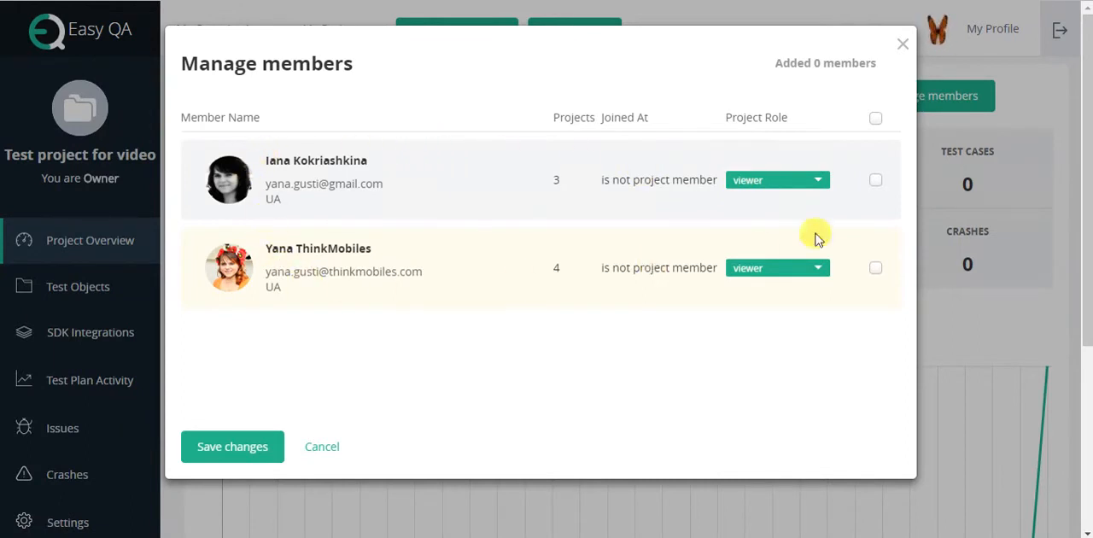
{"action": "left_click", "coordinate": [775, 180]}
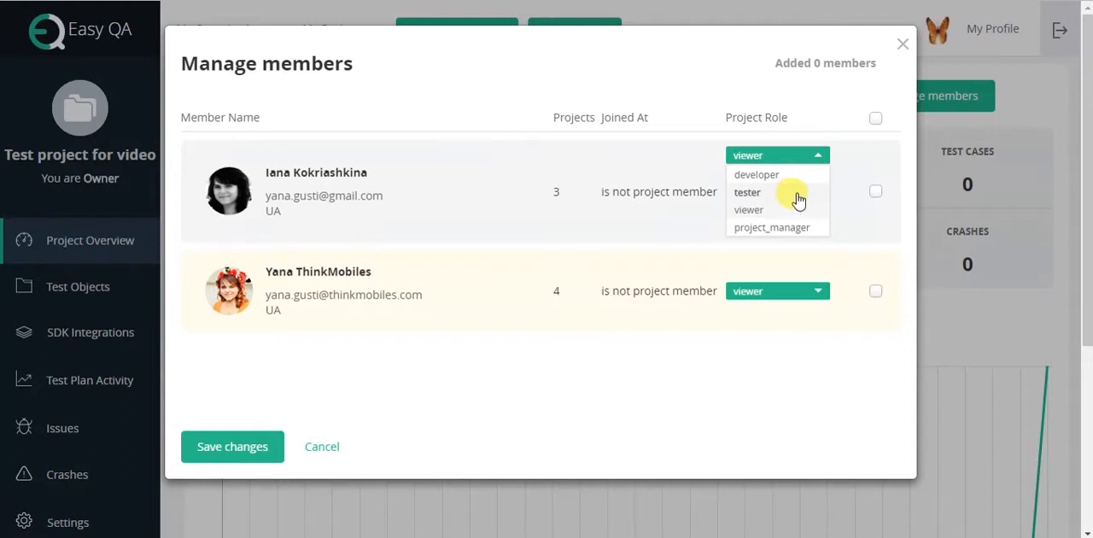
{"action": "left_click", "coordinate": [771, 227]}
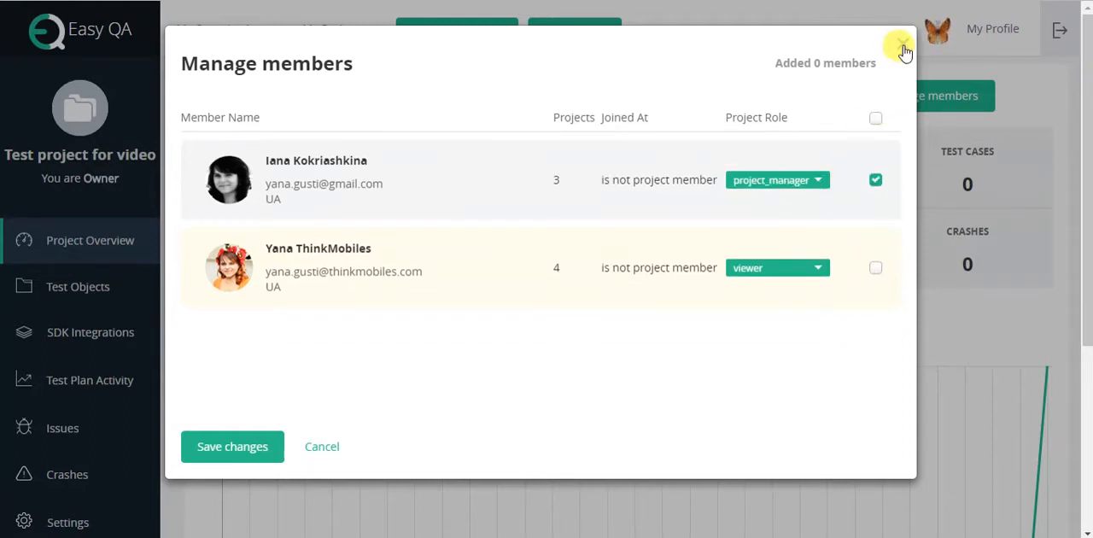
{"action": "left_click", "coordinate": [898, 45]}
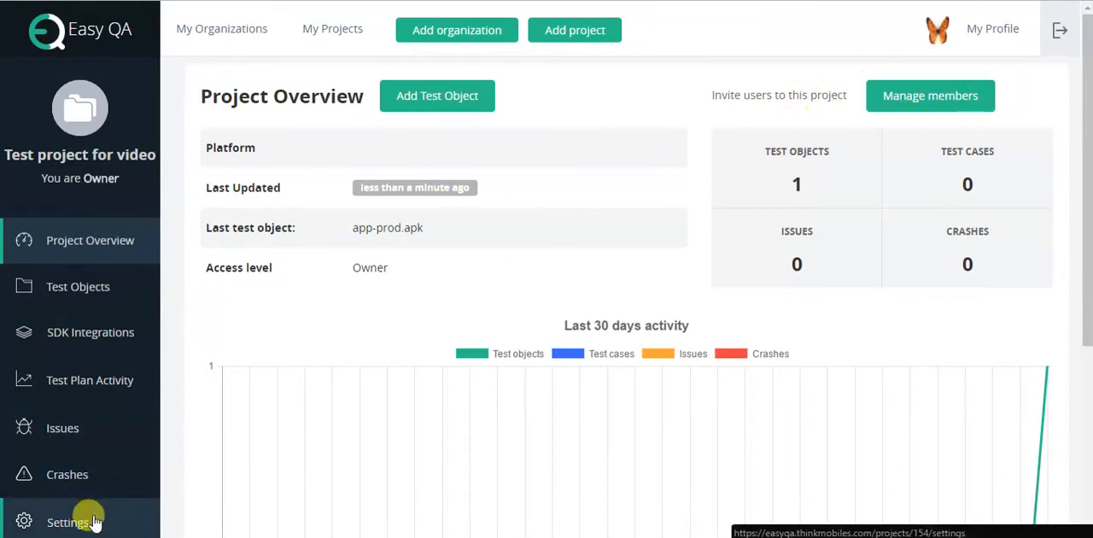
Step: In Settings > Team, add the first member as project_manager and the second as tester and save
{"action": "left_click", "coordinate": [68, 523]}
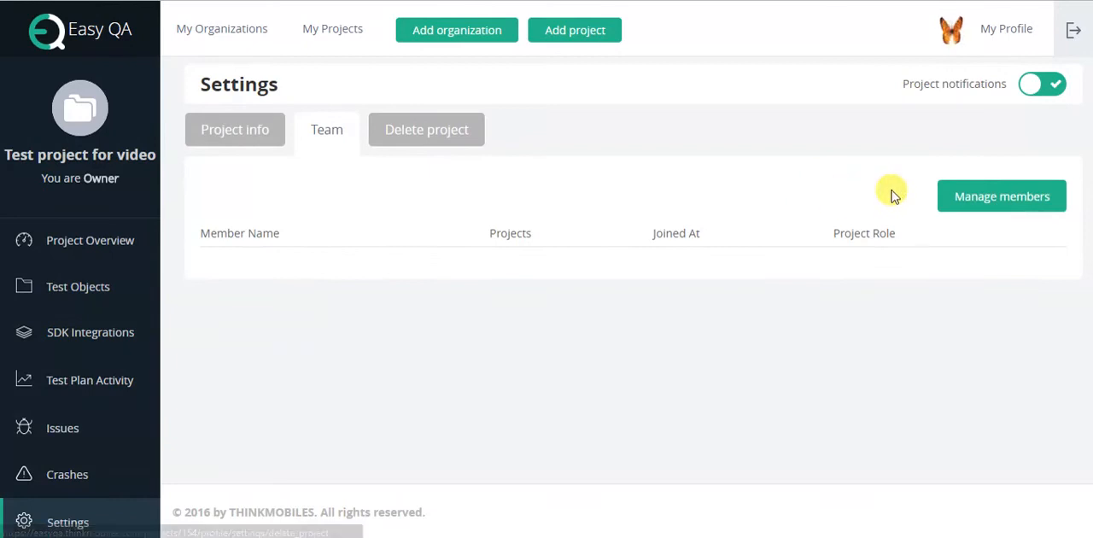
{"action": "left_click", "coordinate": [1000, 194]}
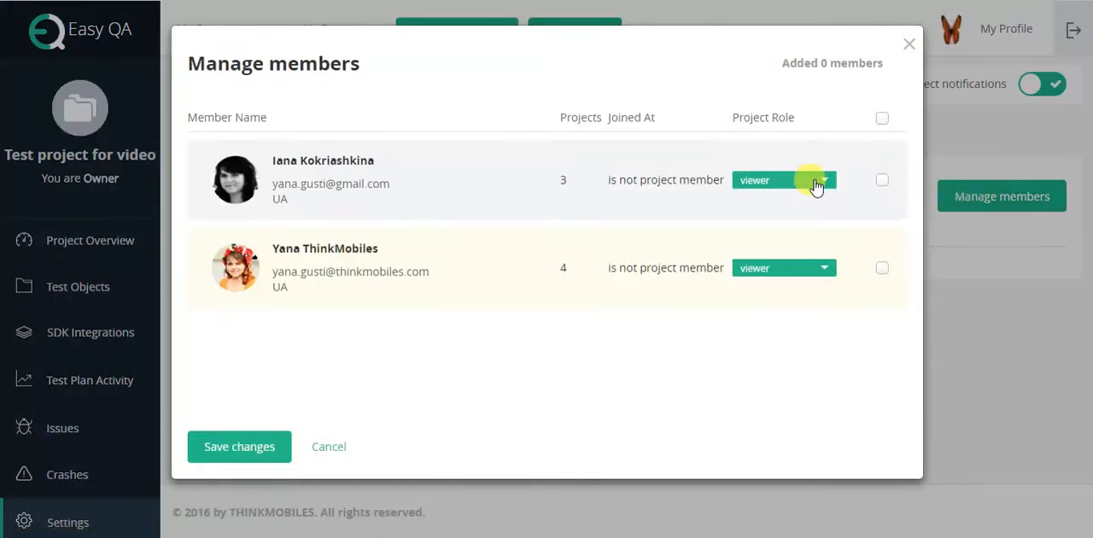
{"action": "left_click", "coordinate": [782, 179]}
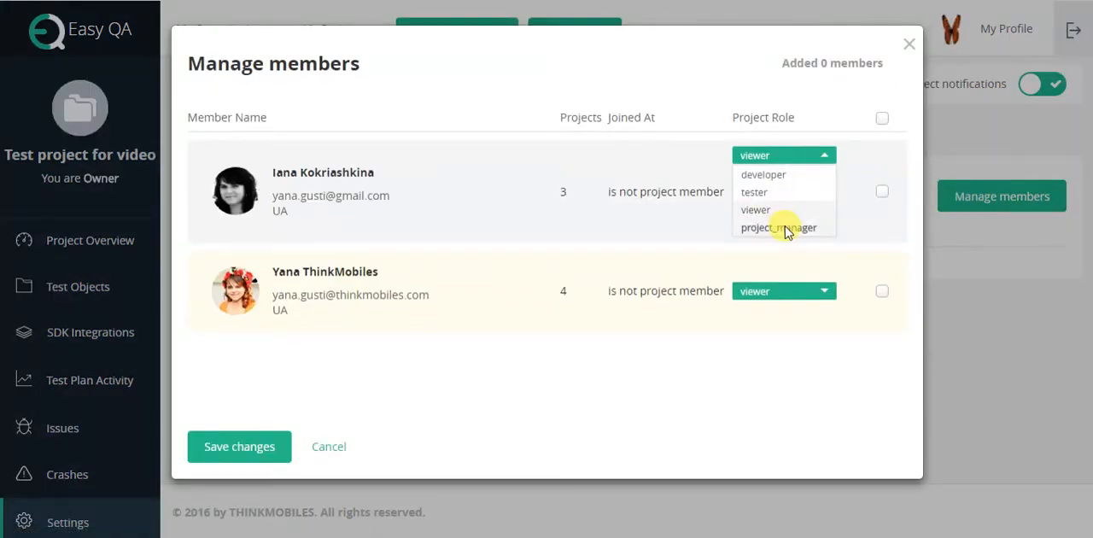
{"action": "left_click", "coordinate": [778, 227]}
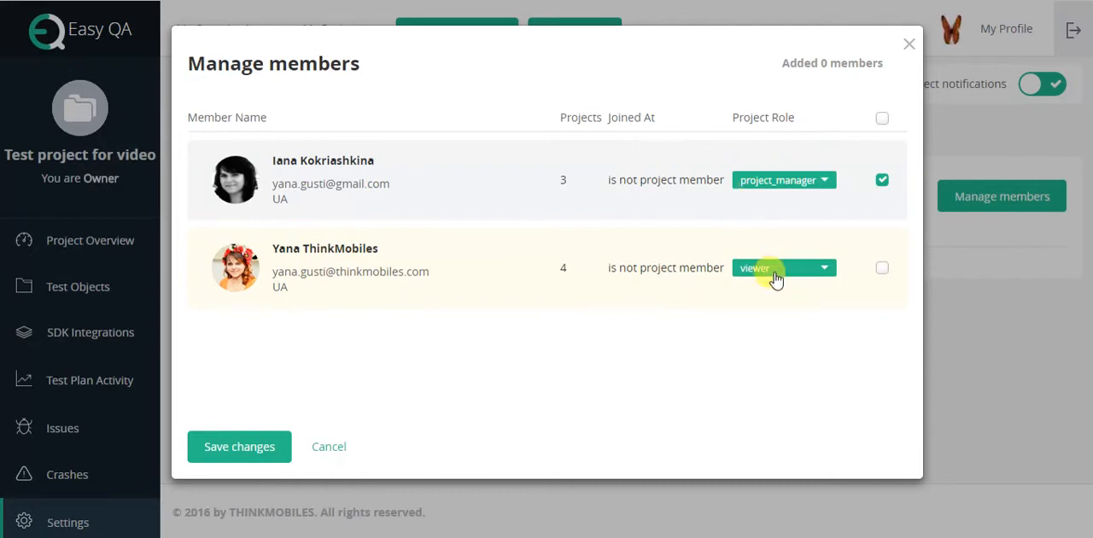
{"action": "left_click", "coordinate": [782, 267]}
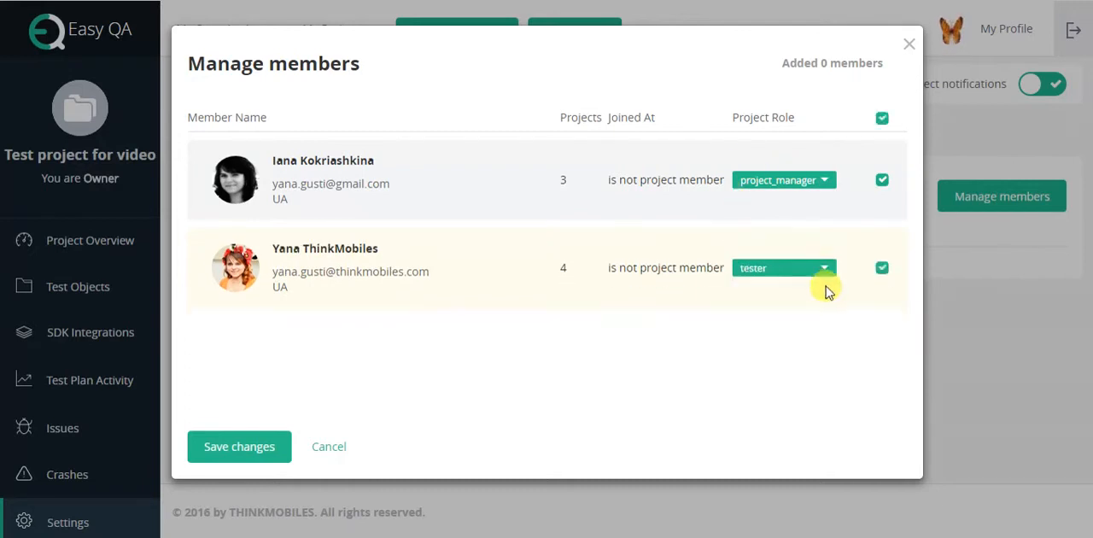
{"action": "left_click", "coordinate": [239, 445]}
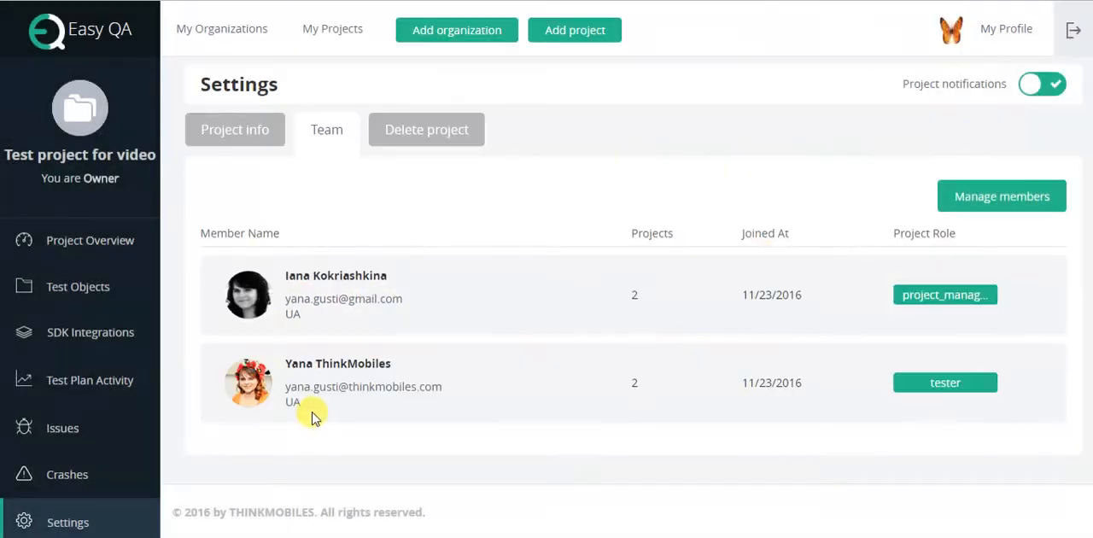
{"action": "mouse_move", "coordinate": [89, 239]}
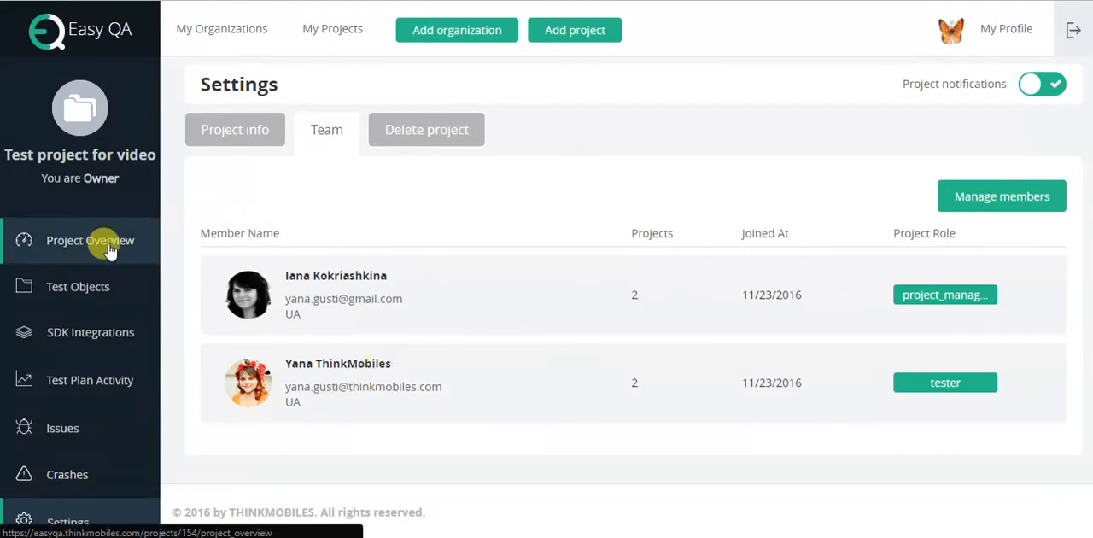
{"action": "left_click", "coordinate": [89, 239]}
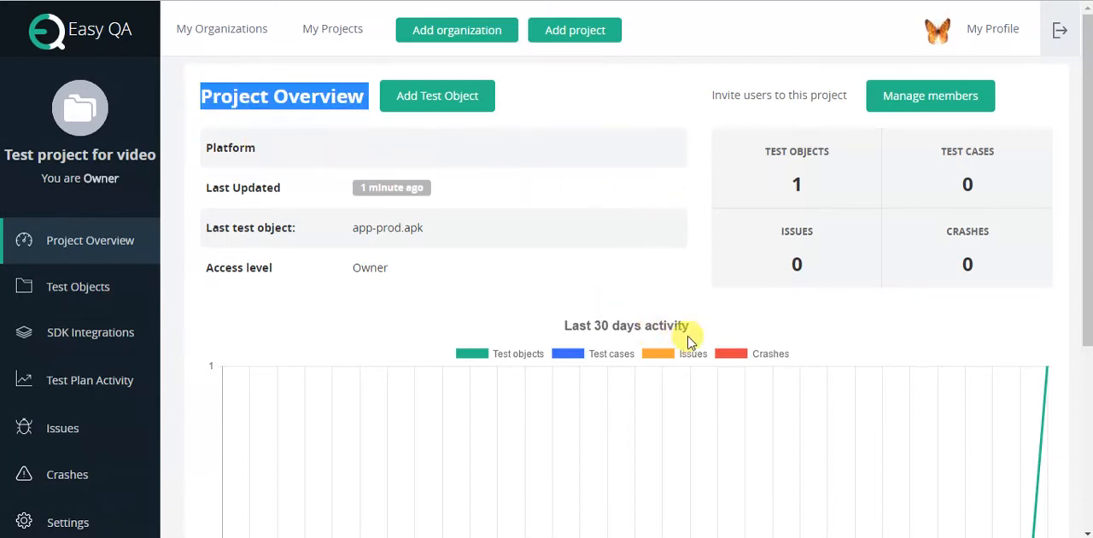
{"action": "mouse_move", "coordinate": [710, 329]}
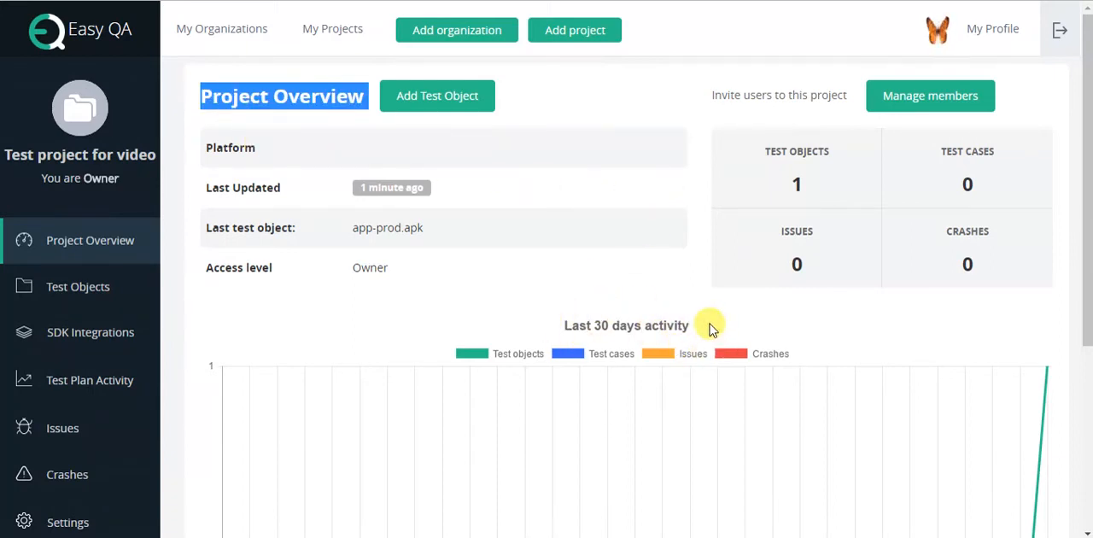
{"action": "scroll", "scroll_direction": "down", "scroll_amount": 3}
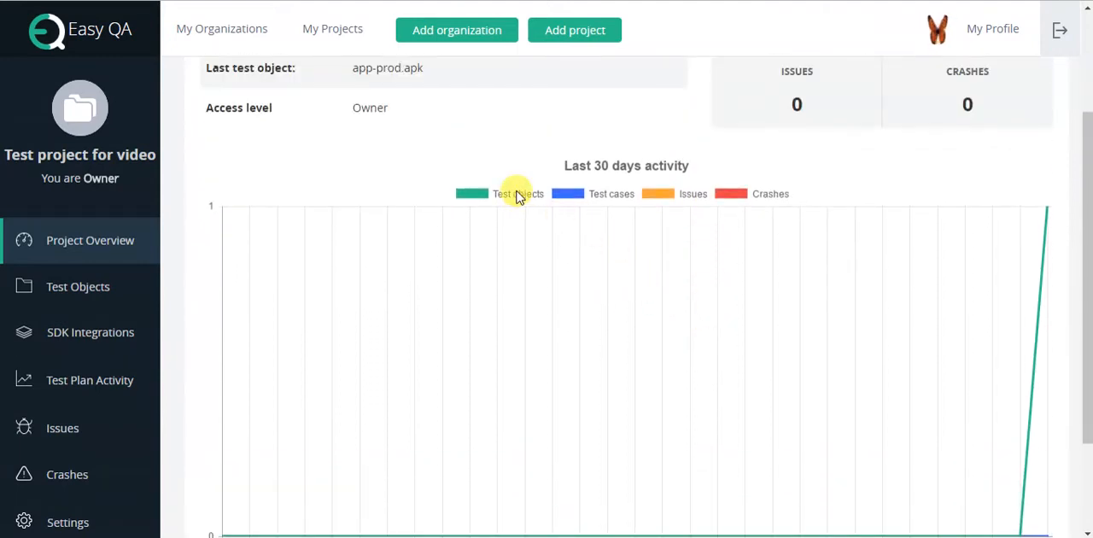
{"action": "scroll", "scroll_direction": "up", "scroll_amount": 3}
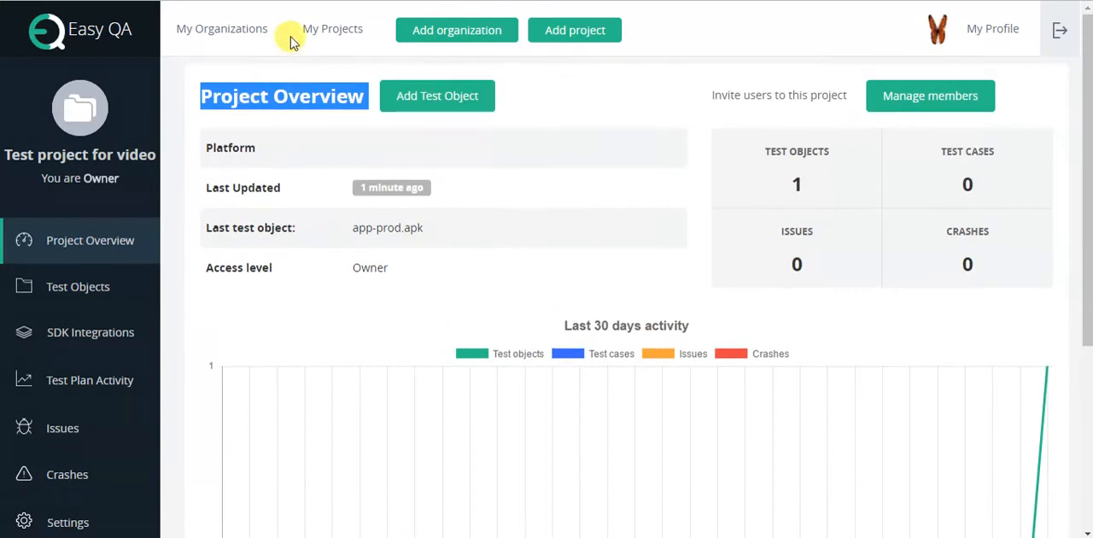
Step: From My Projects, open the overview of Project for presentation
{"action": "left_click", "coordinate": [332, 27]}
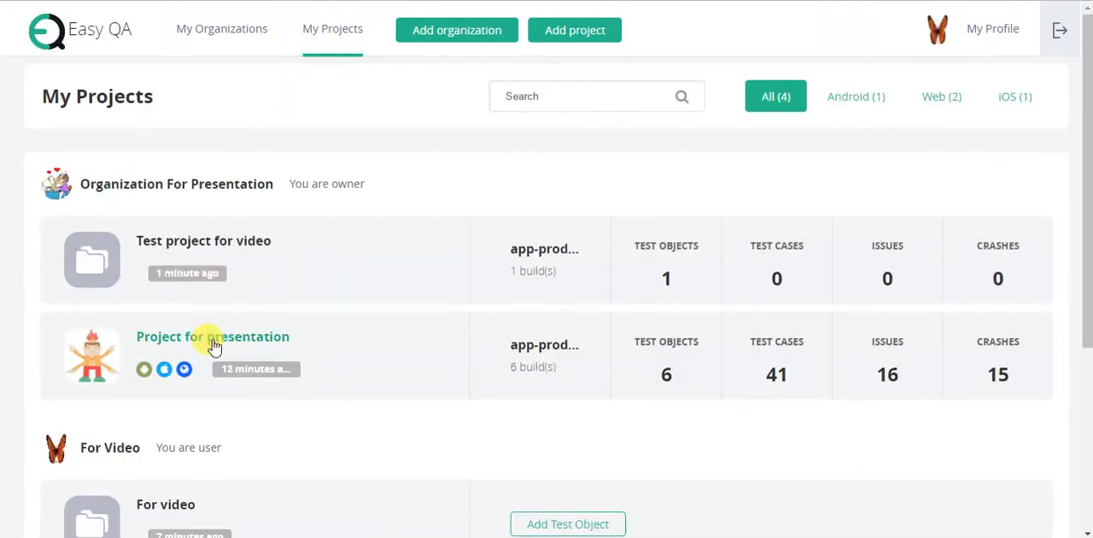
{"action": "left_click", "coordinate": [212, 335]}
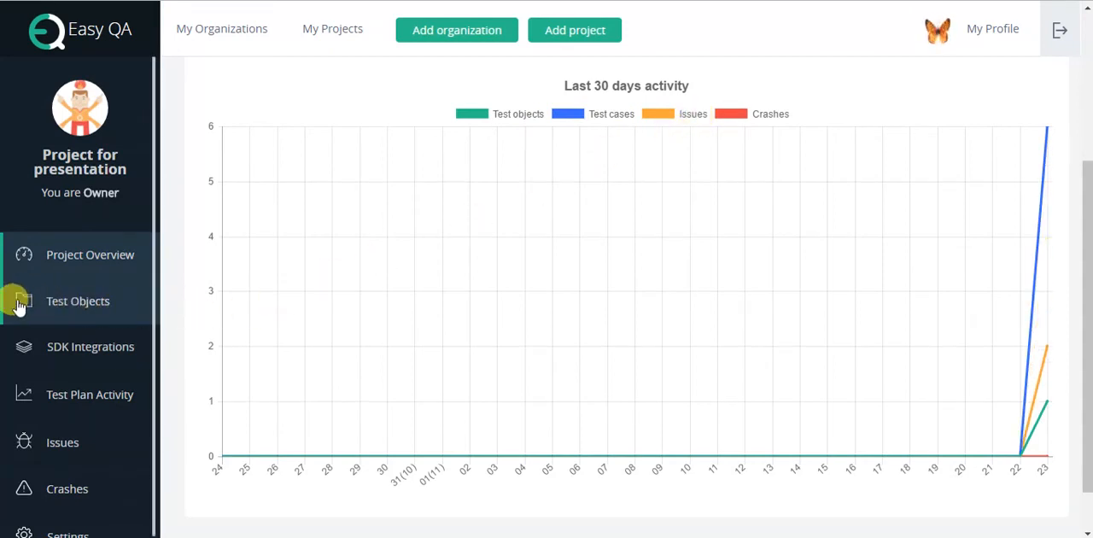
{"action": "mouse_move", "coordinate": [89, 255]}
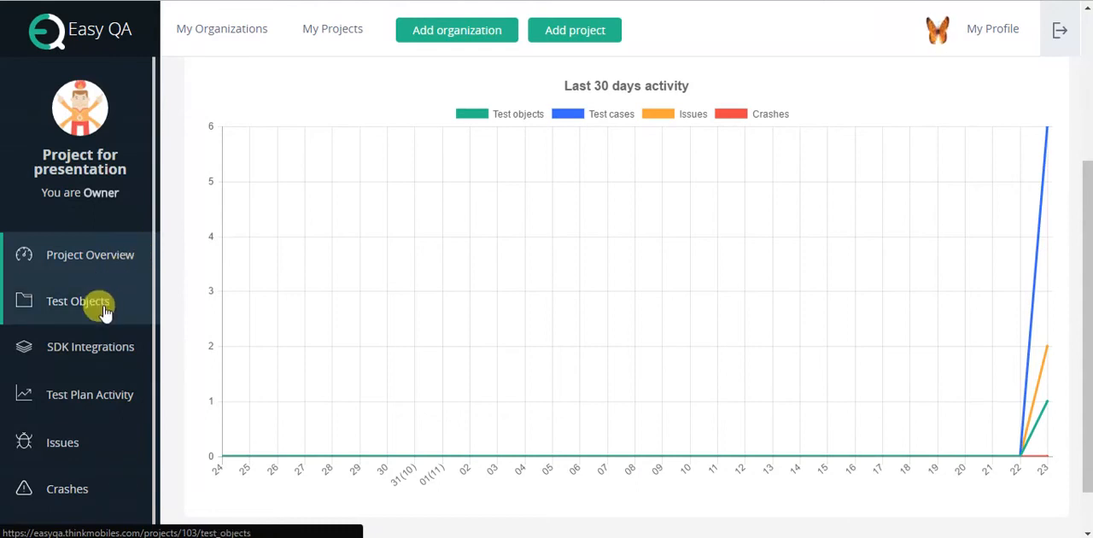
Step: View Test Objects, SDK Integrations, Test plans, Test reports, Issues and Crashes pages
{"action": "left_click", "coordinate": [78, 301]}
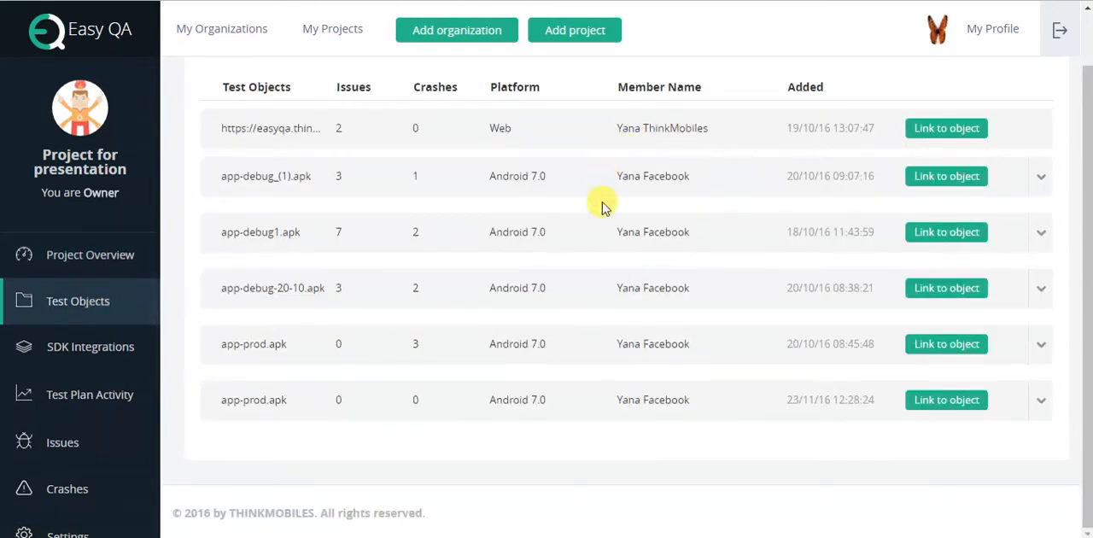
{"action": "left_click", "coordinate": [88, 346]}
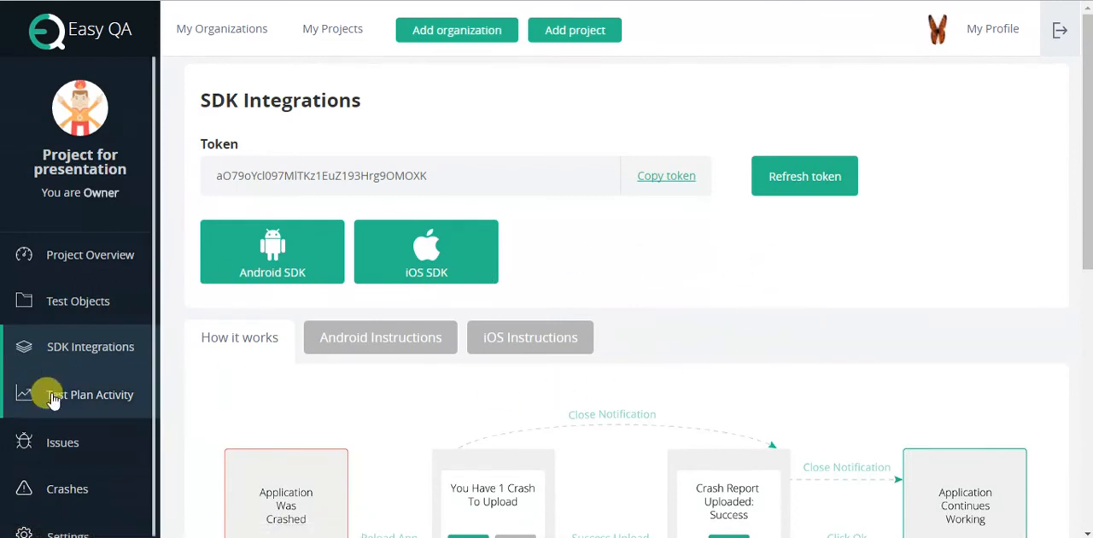
{"action": "left_click", "coordinate": [89, 393]}
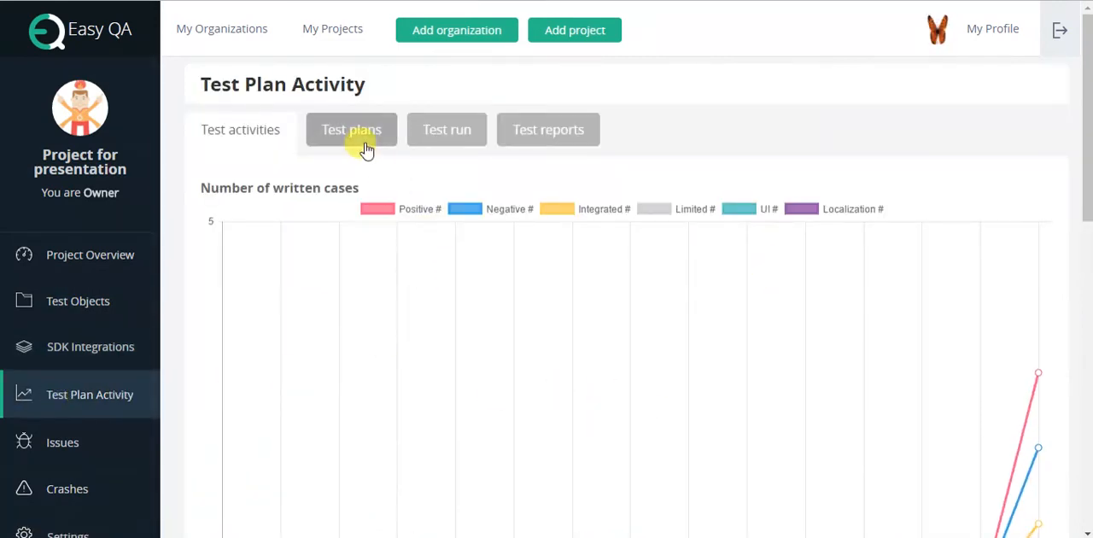
{"action": "left_click", "coordinate": [352, 130]}
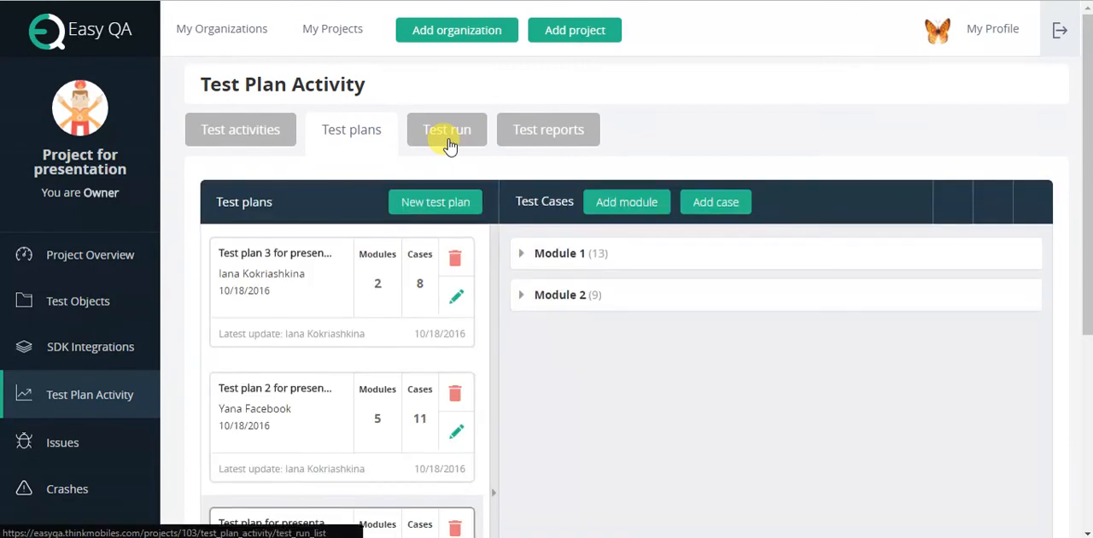
{"action": "left_click", "coordinate": [548, 130]}
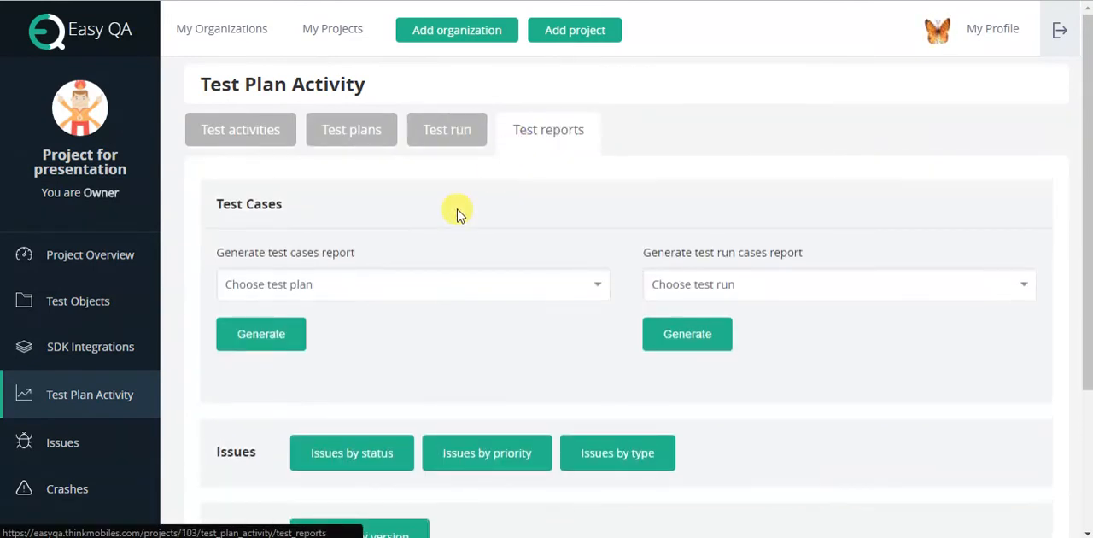
{"action": "left_click", "coordinate": [61, 442]}
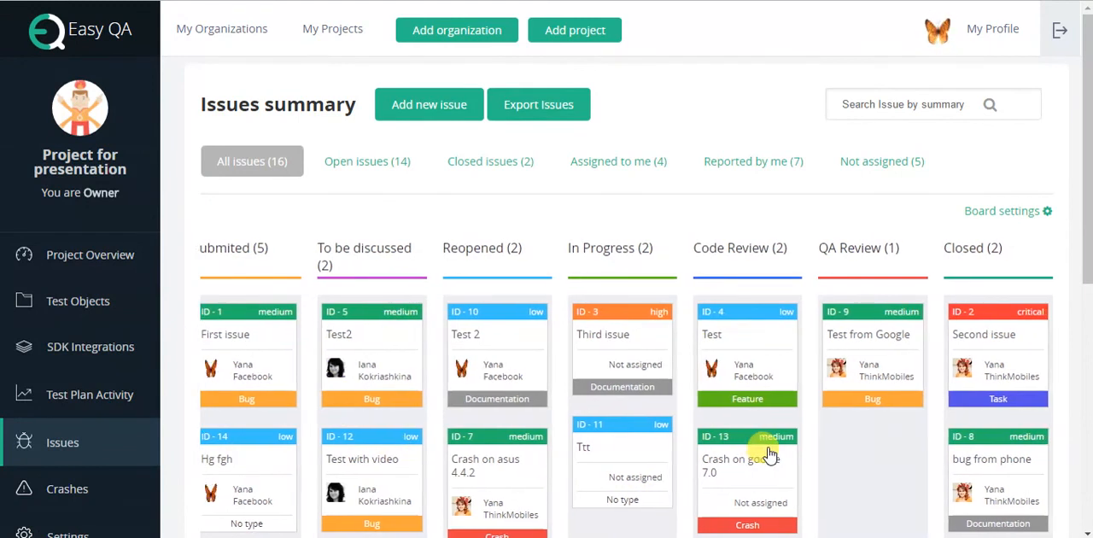
{"action": "left_click", "coordinate": [67, 488]}
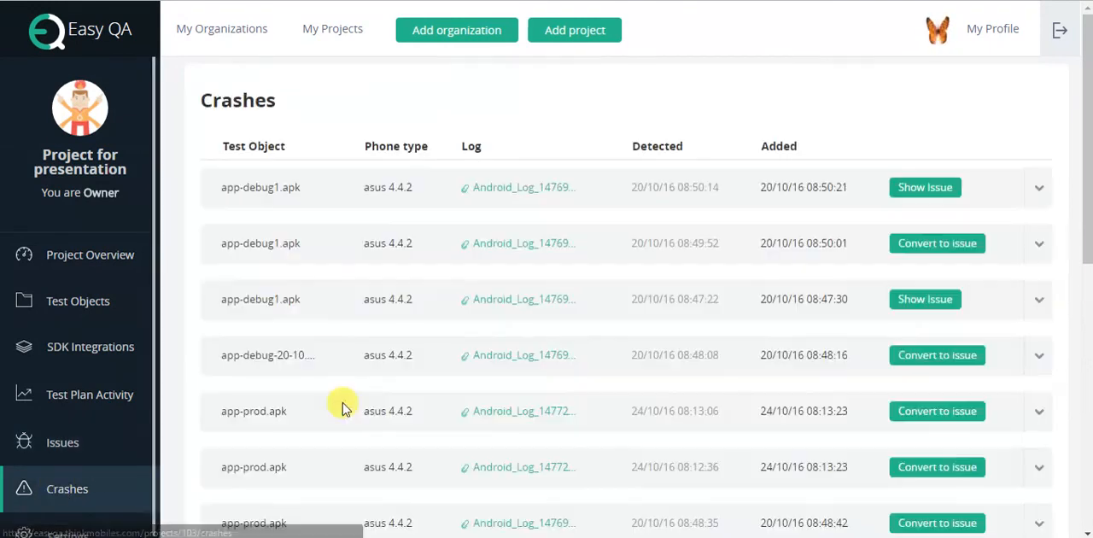
{"action": "mouse_move", "coordinate": [311, 357]}
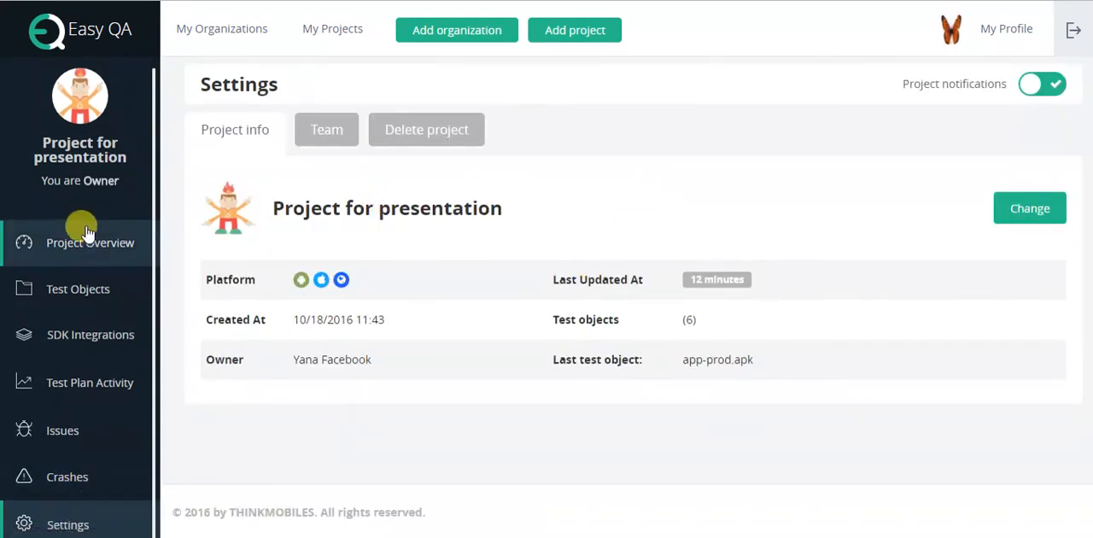
{"action": "mouse_move", "coordinate": [570, 186]}
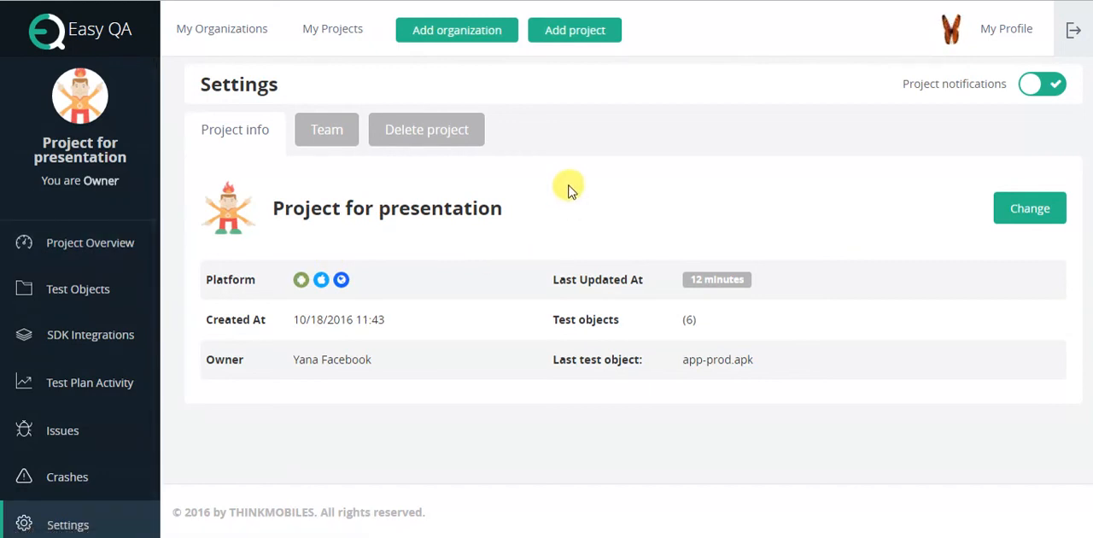
{"action": "mouse_move", "coordinate": [386, 144]}
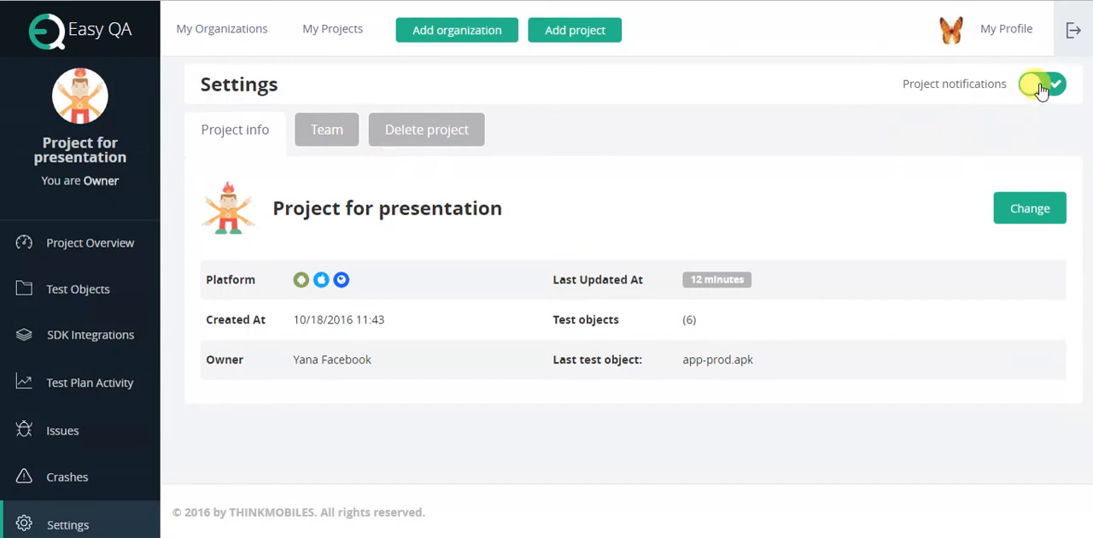
Step: Toggle Project notifications off and back on, then show the Delete project warning
{"action": "left_click", "coordinate": [1042, 84]}
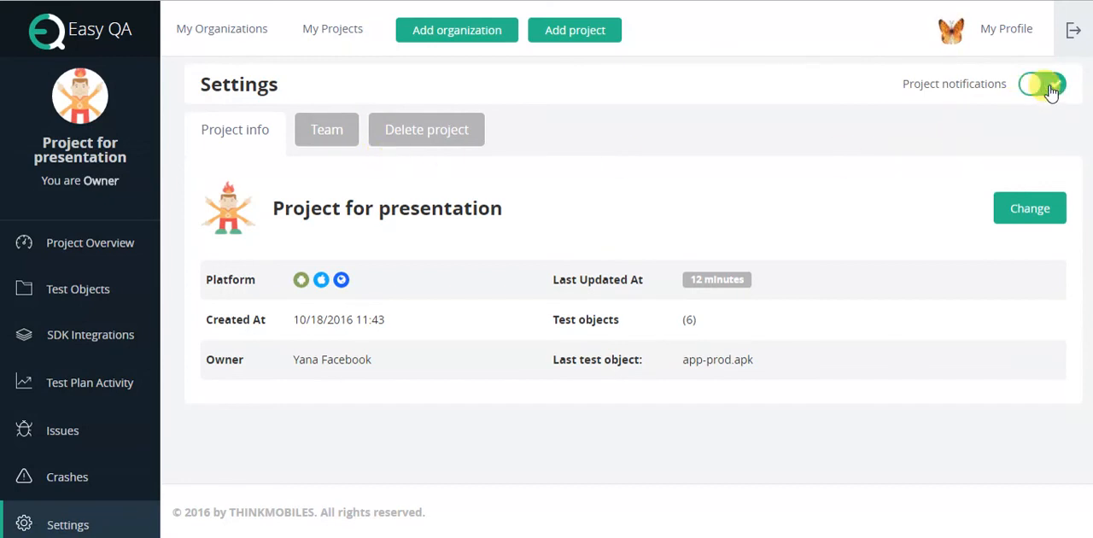
{"action": "left_click", "coordinate": [1044, 84]}
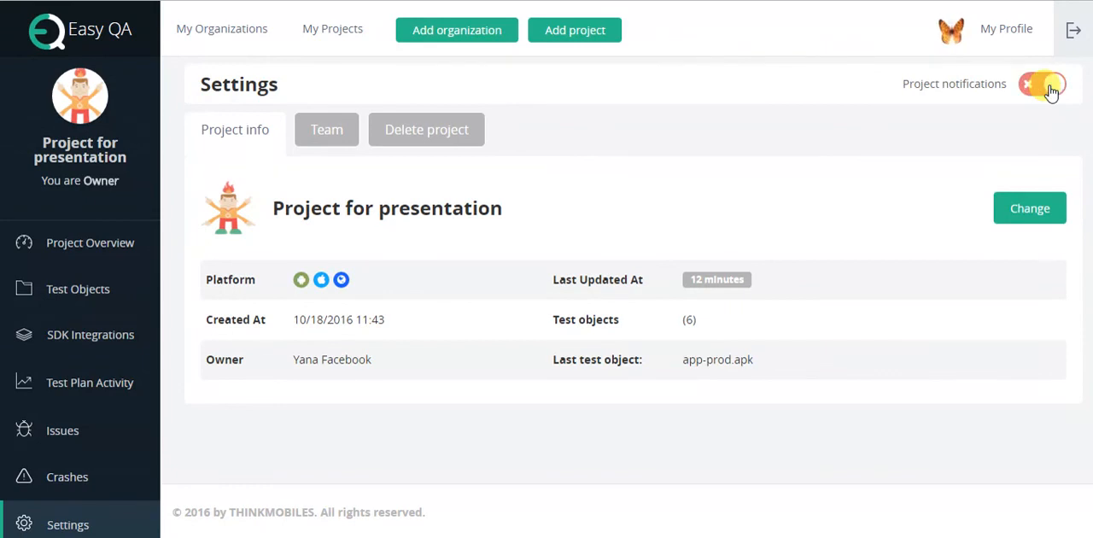
{"action": "left_click", "coordinate": [1042, 84]}
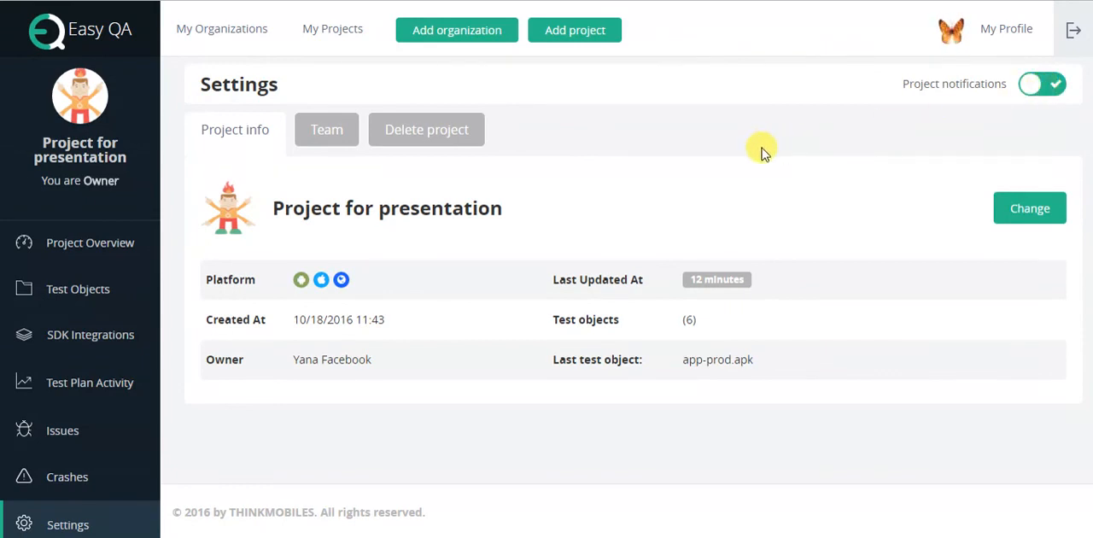
{"action": "left_click", "coordinate": [427, 130]}
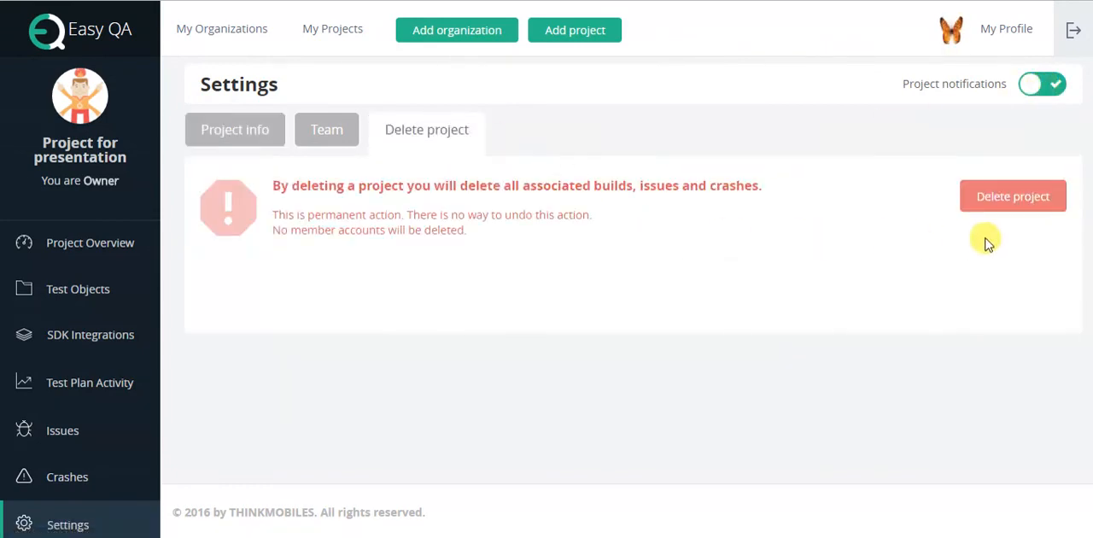
Step: Delete Project for presentation and confirm, returning to My Projects
{"action": "left_click", "coordinate": [1013, 195]}
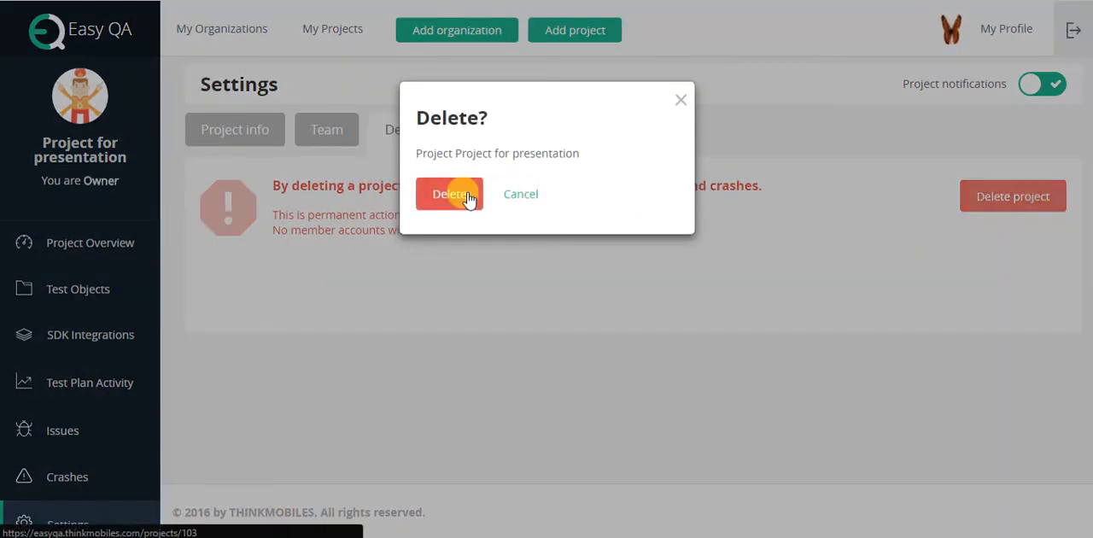
{"action": "left_click", "coordinate": [448, 194]}
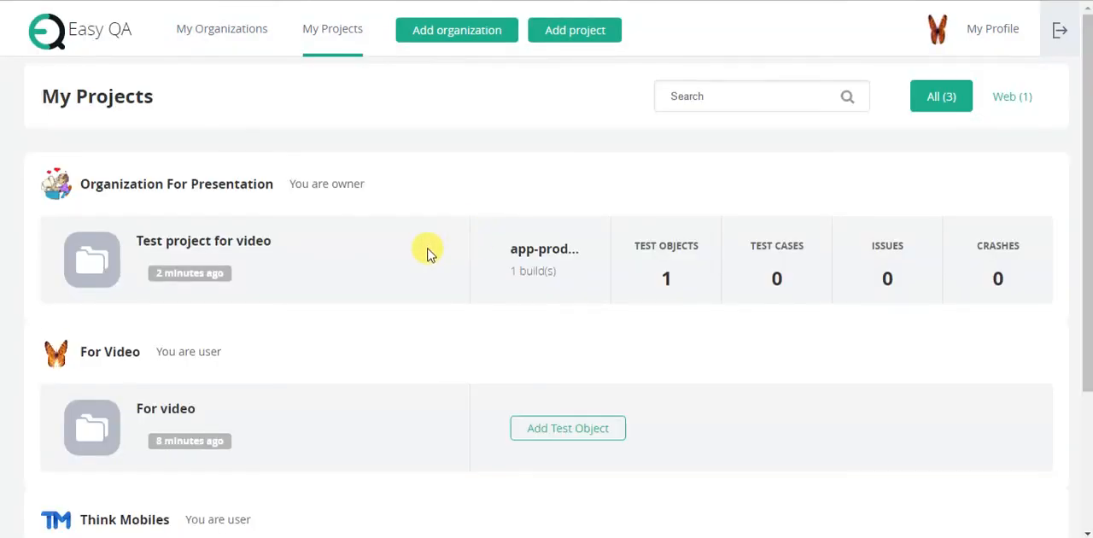